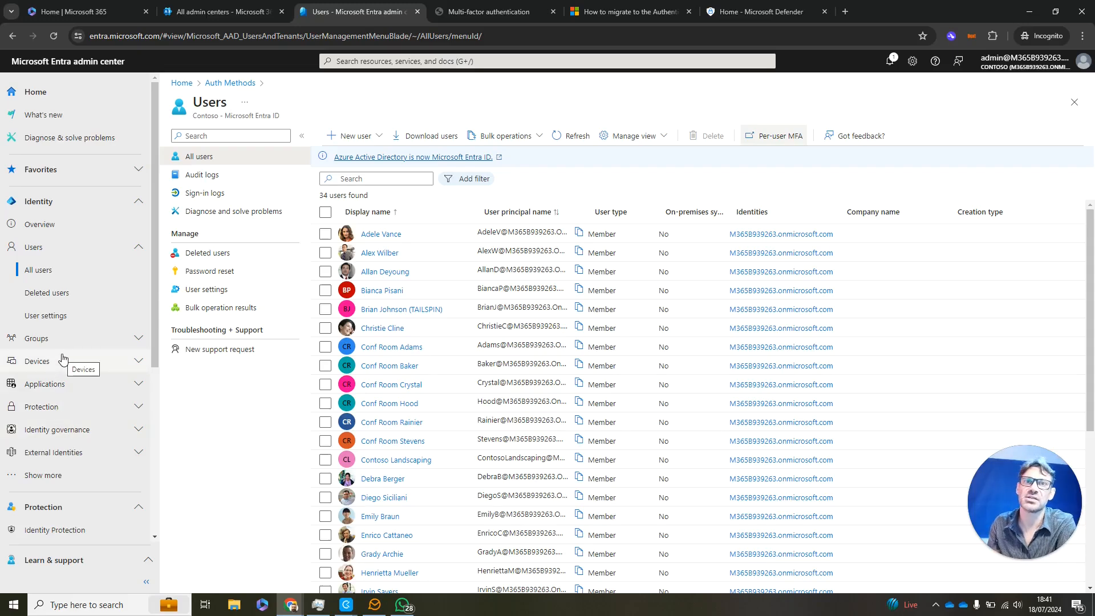
# Expand Protection, star Conditional Access as a favourite and open its Overview page.
pyautogui.click(55, 430)
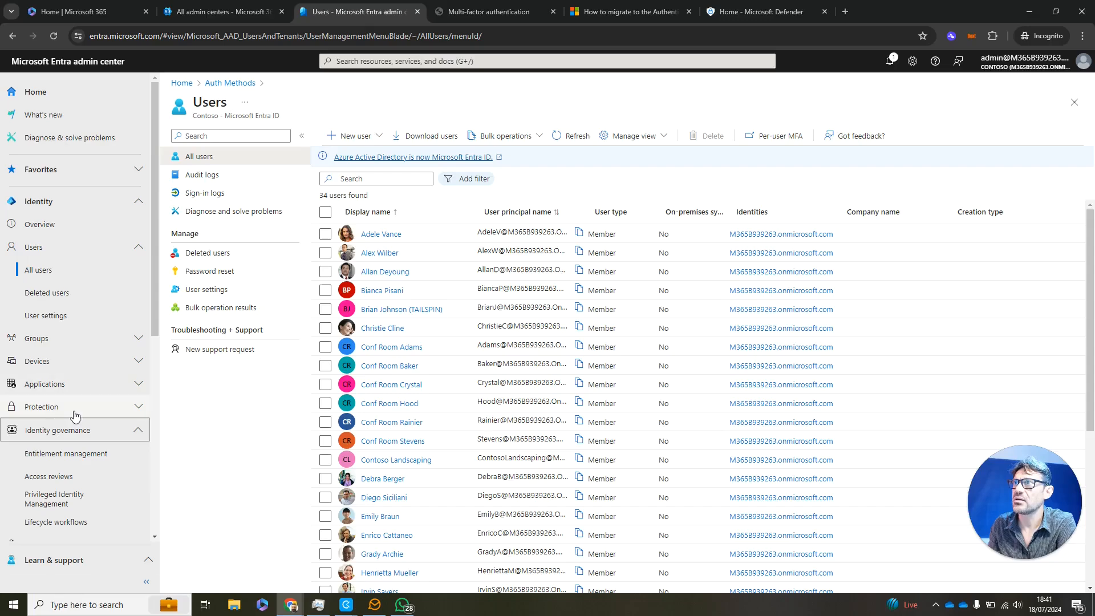
pyautogui.click(42, 406)
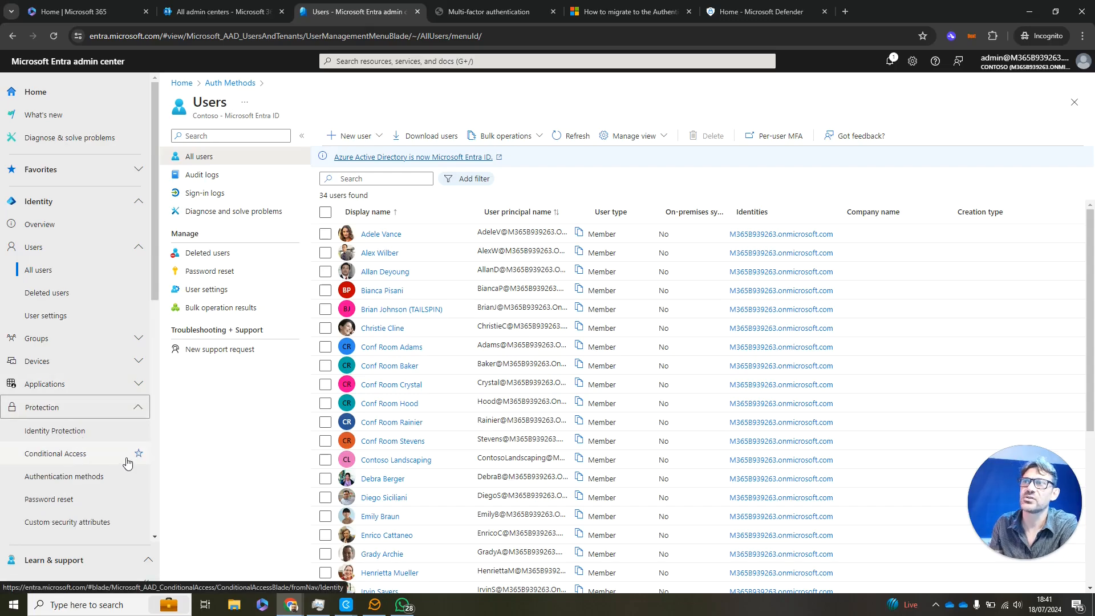
pyautogui.click(138, 452)
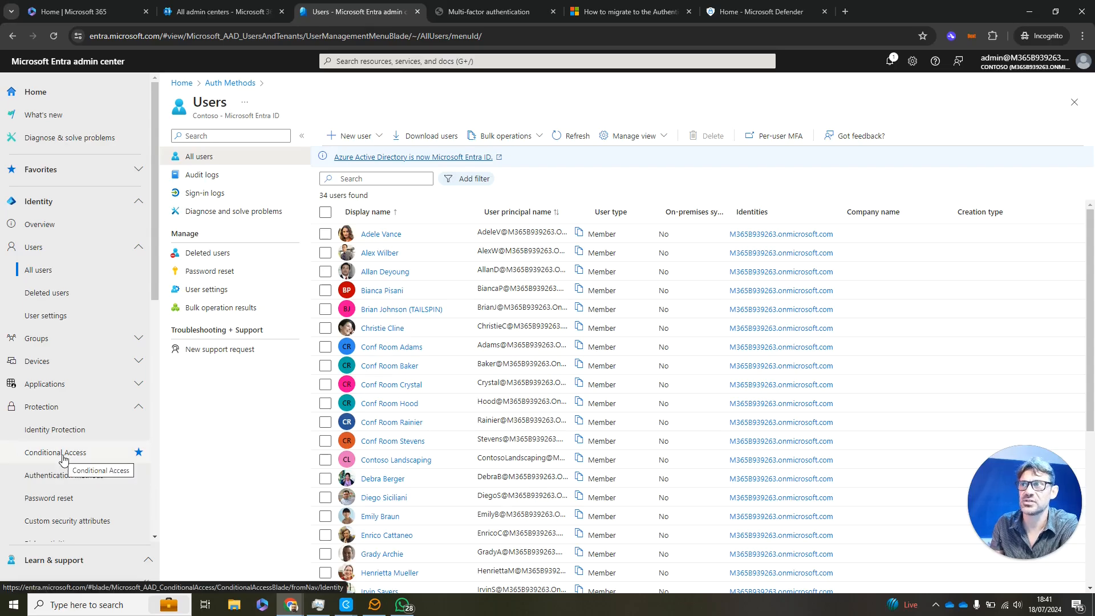
pyautogui.click(55, 452)
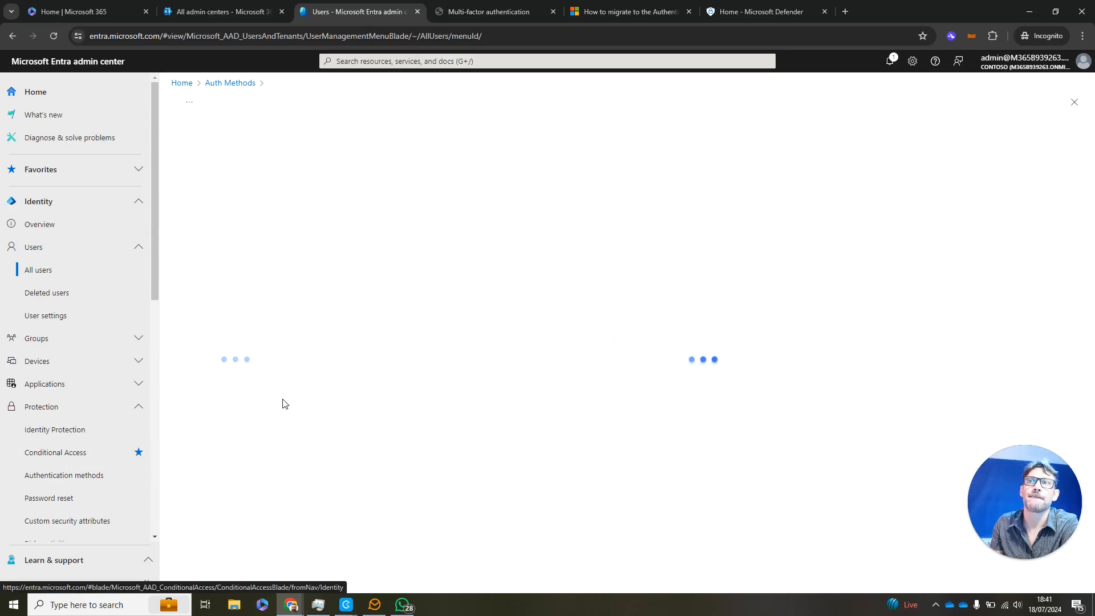
pyautogui.click(55, 452)
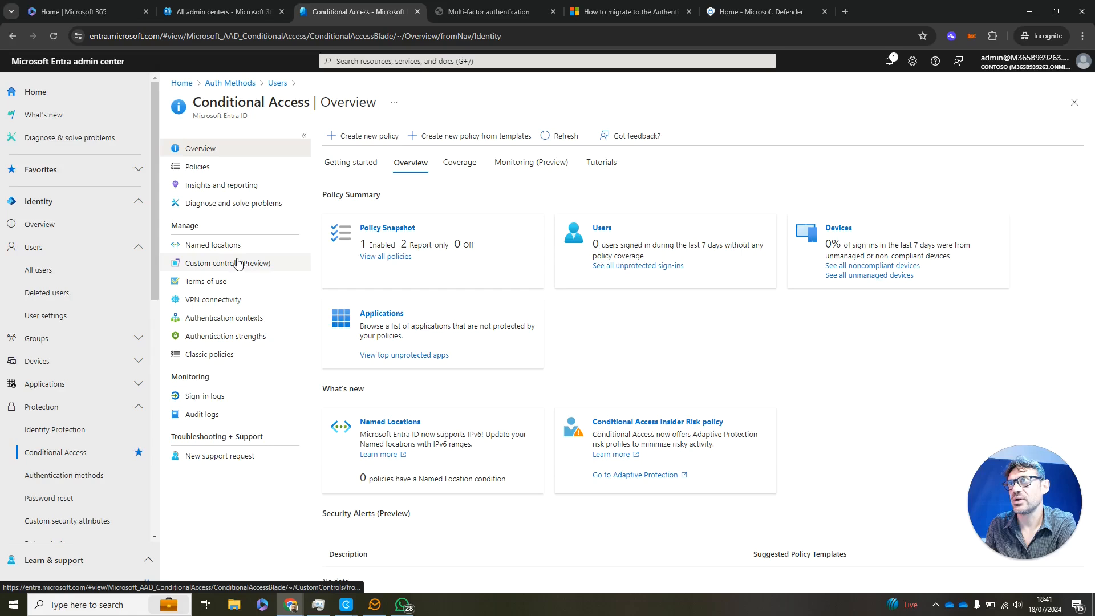
# From Named locations, start a new countries location named 'UK Only'.
pyautogui.click(212, 244)
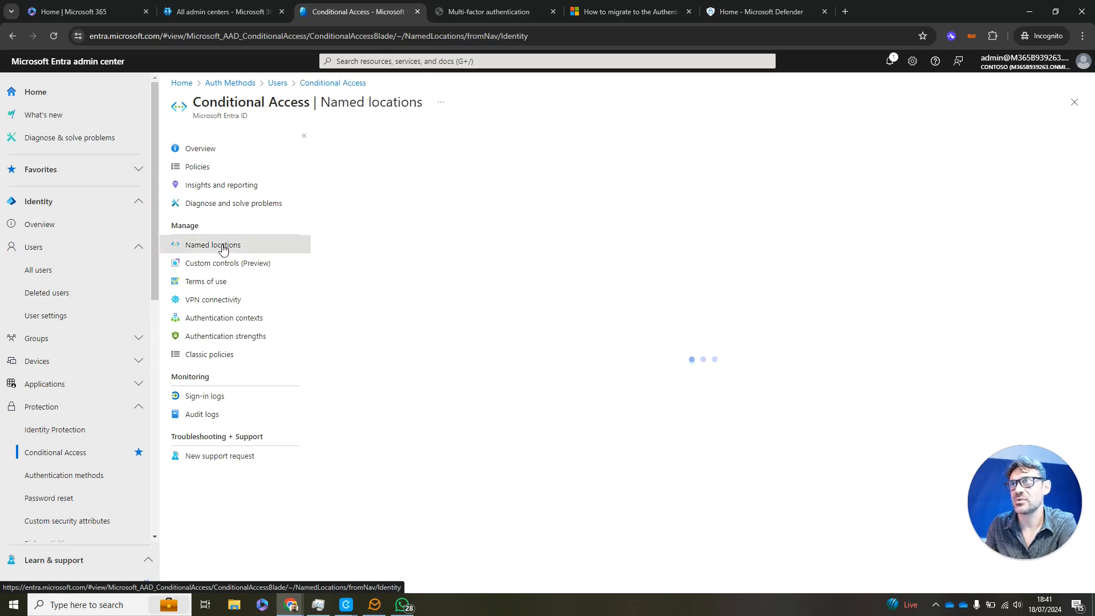
pyautogui.click(214, 244)
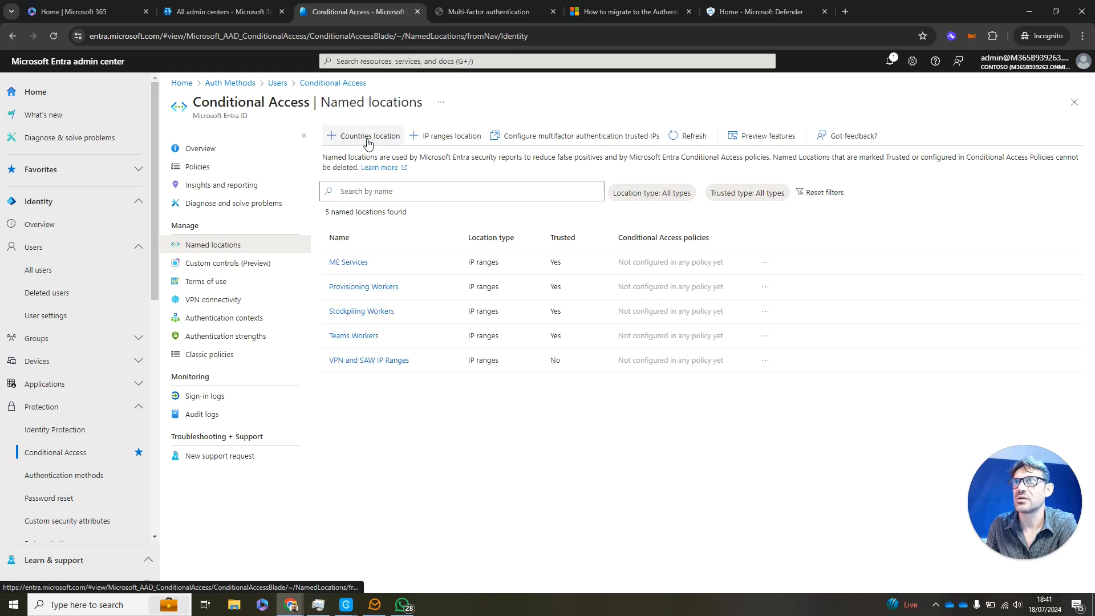
pyautogui.click(369, 136)
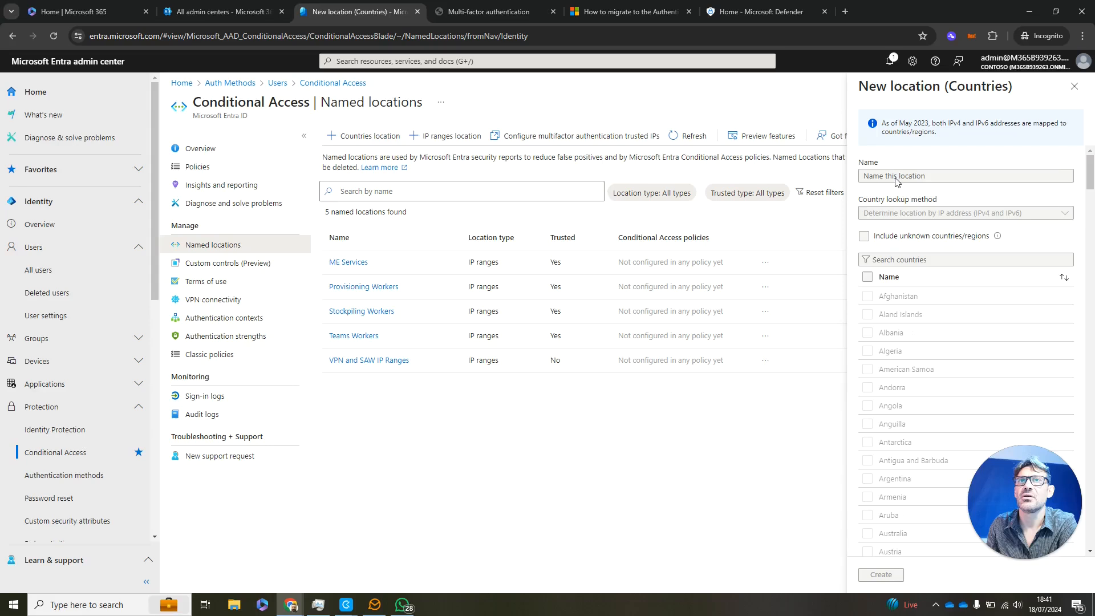
pyautogui.click(964, 175)
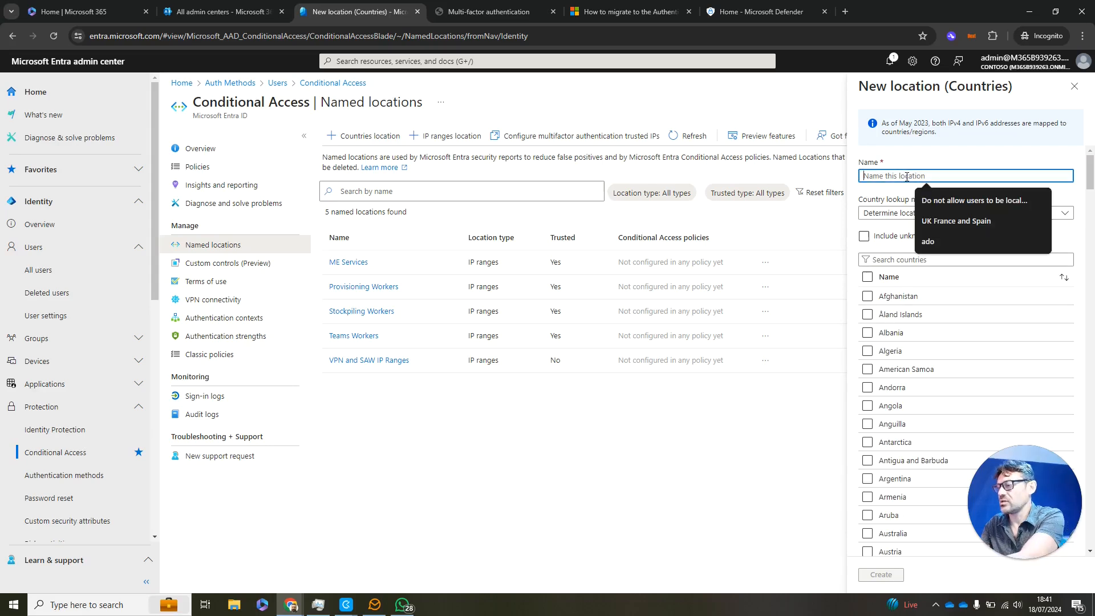
pyautogui.write('UK O')
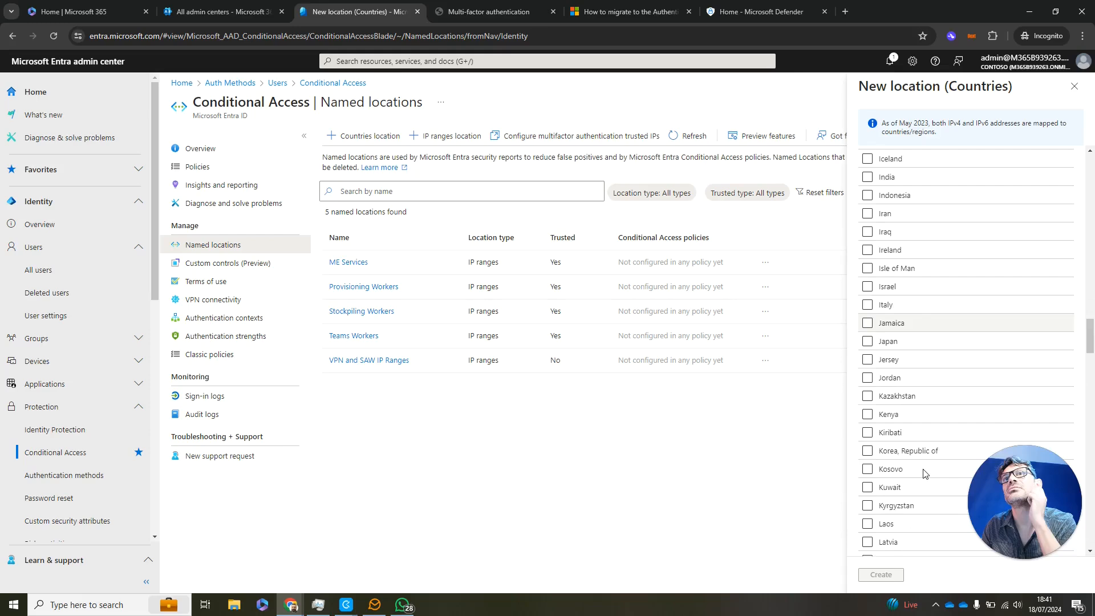
# Select United Kingdom as the location's country and create UK Only.
pyautogui.scroll(-3)
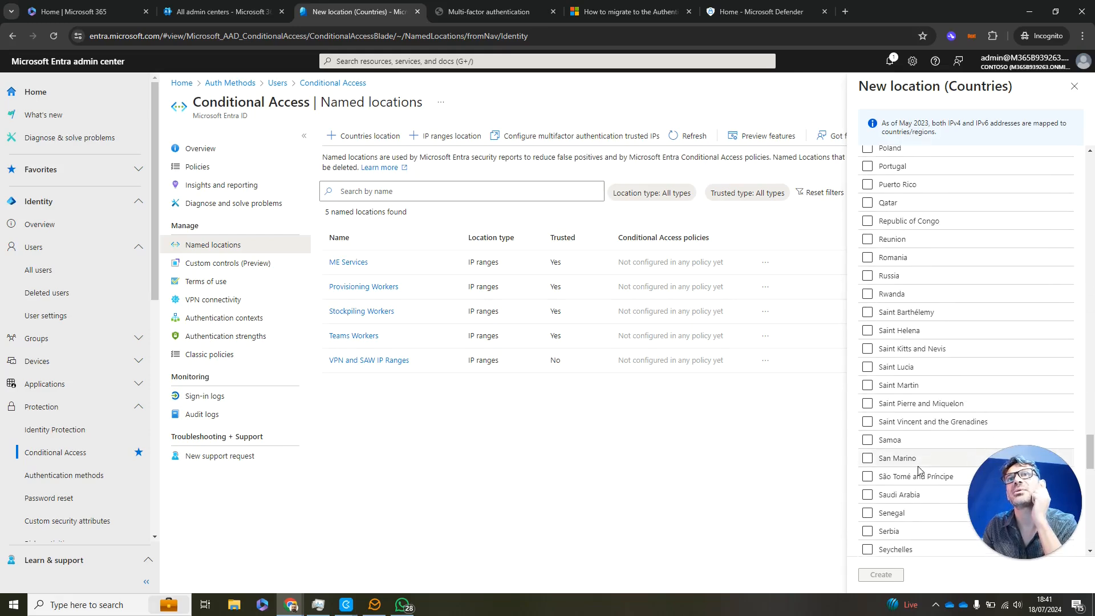
pyautogui.scroll(-3)
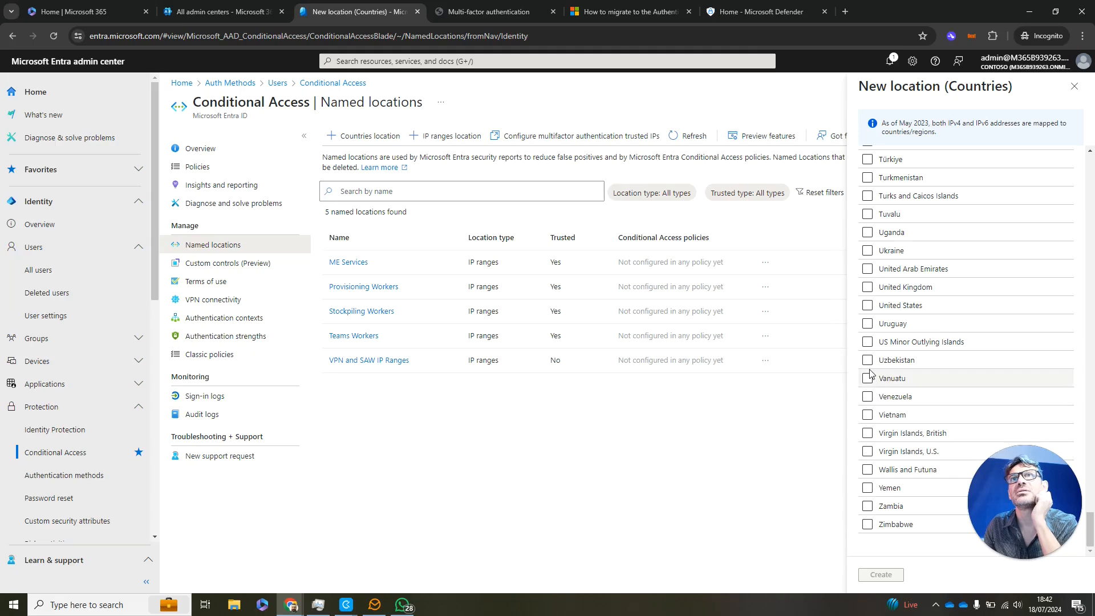
pyautogui.click(866, 287)
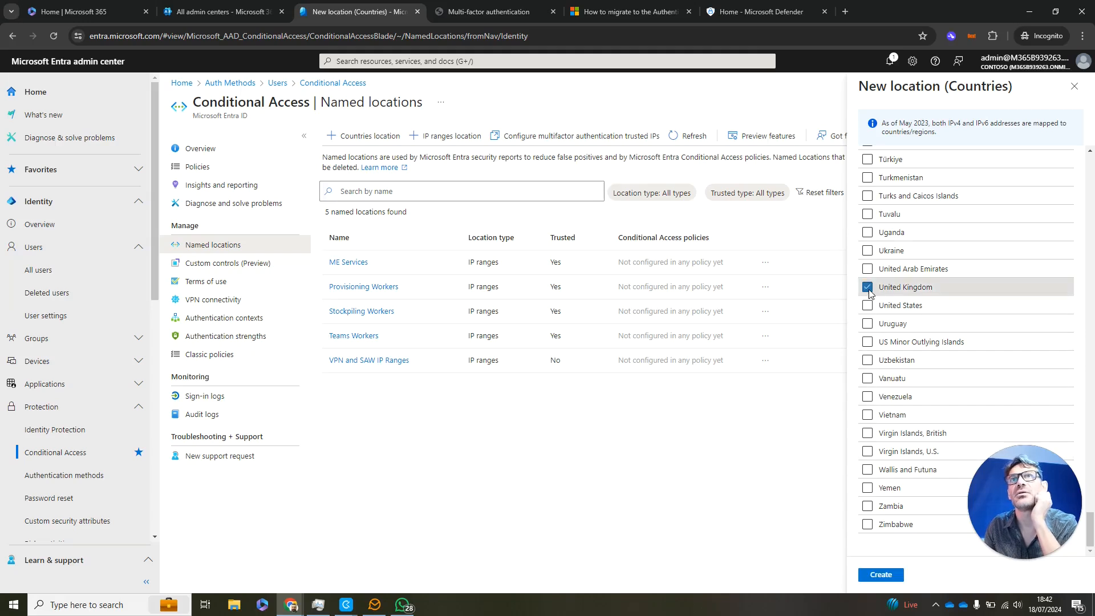
pyautogui.click(880, 573)
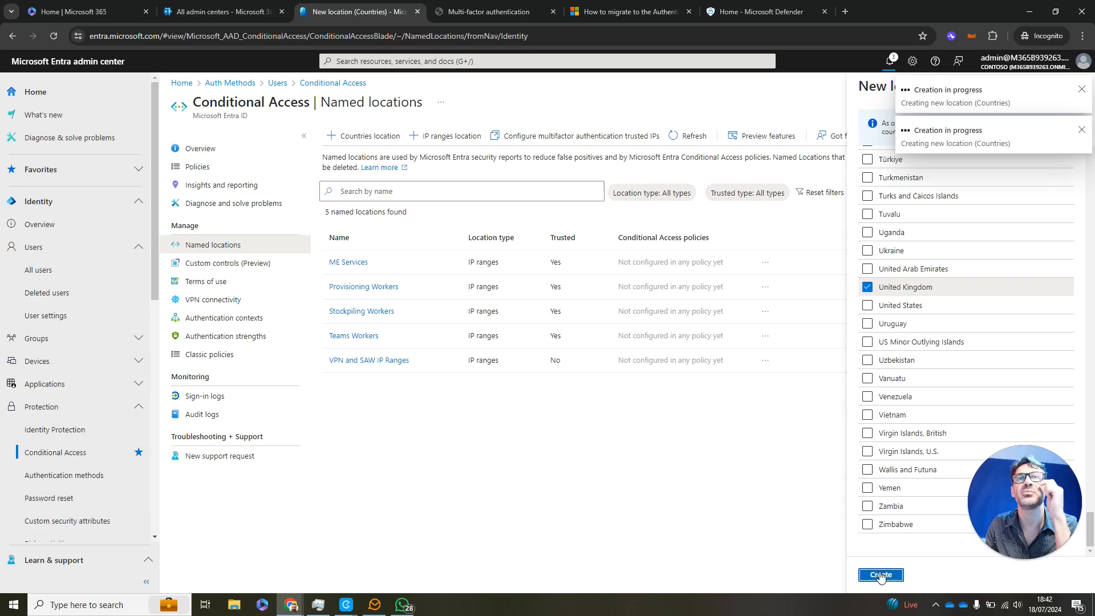
pyautogui.click(879, 575)
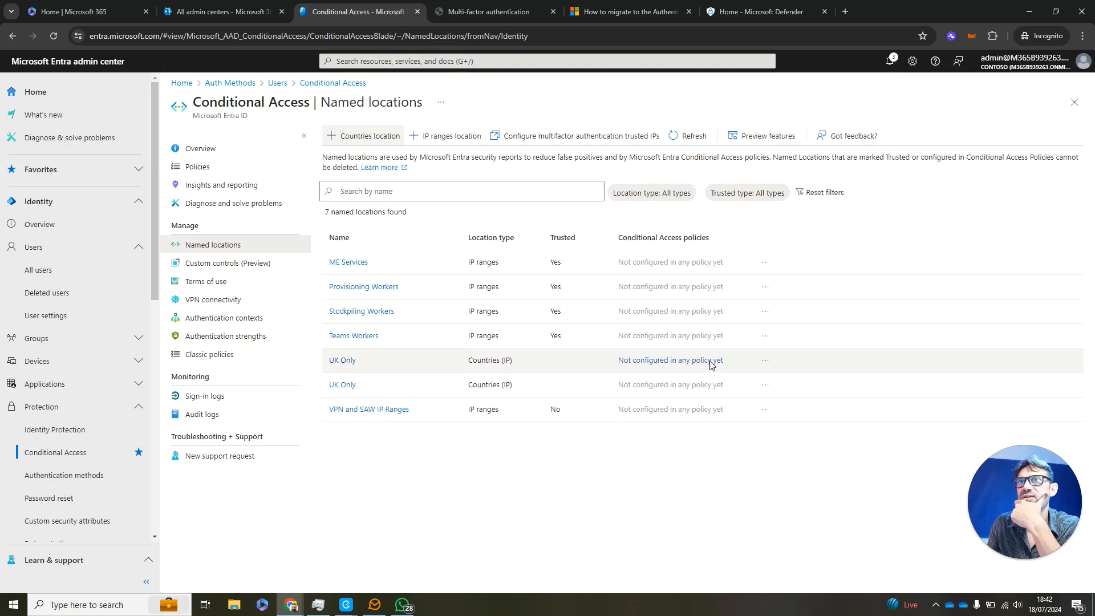
# Open the UK Only location's menu, then show the Conditional Access Policies list.
pyautogui.click(764, 360)
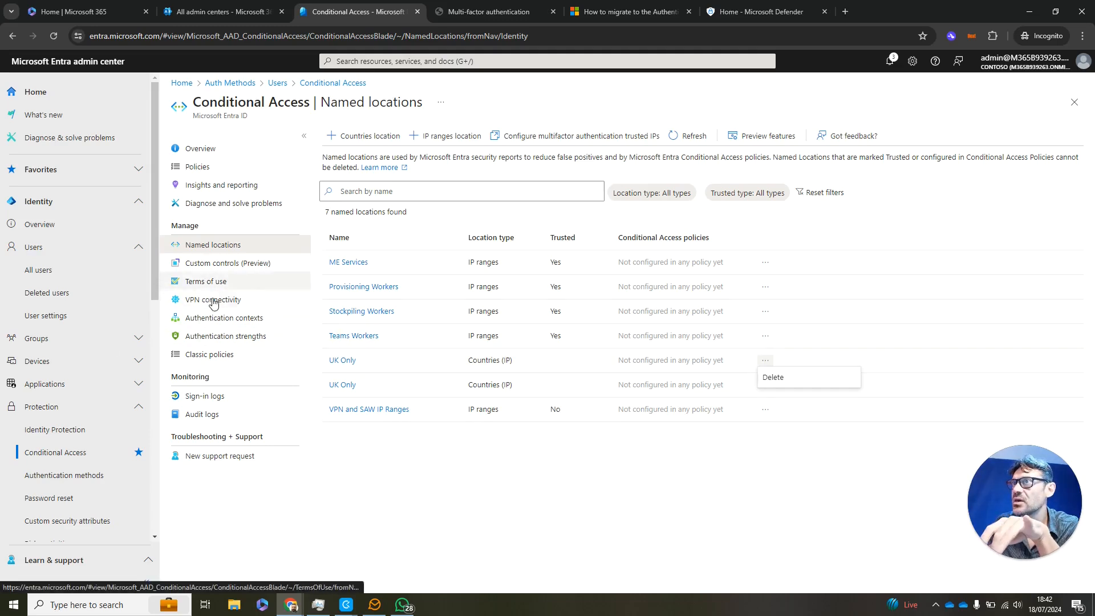
pyautogui.click(198, 167)
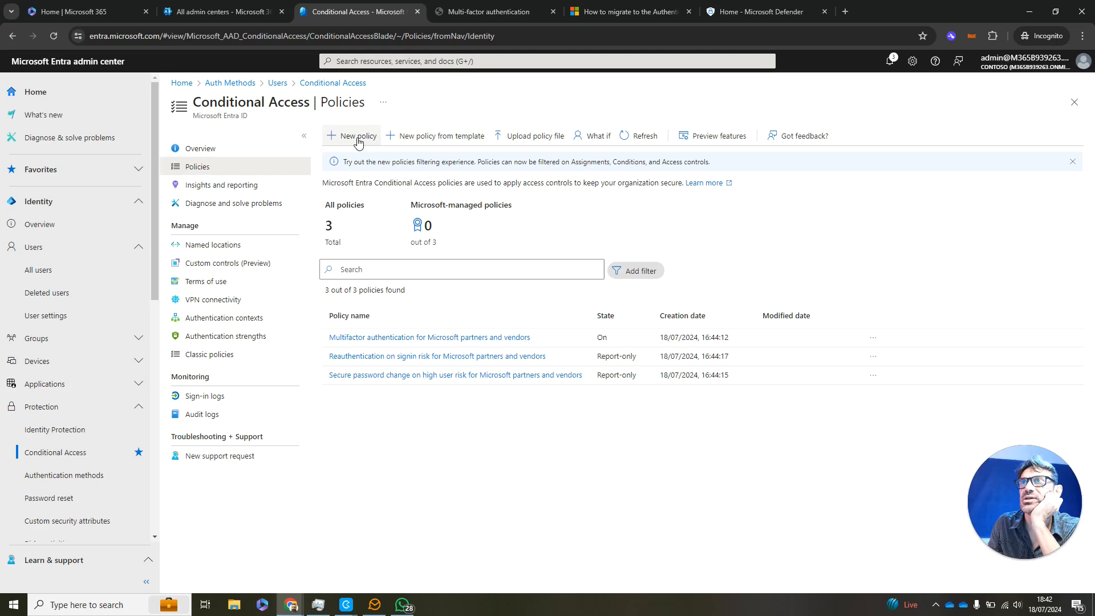
pyautogui.moveTo(451, 144)
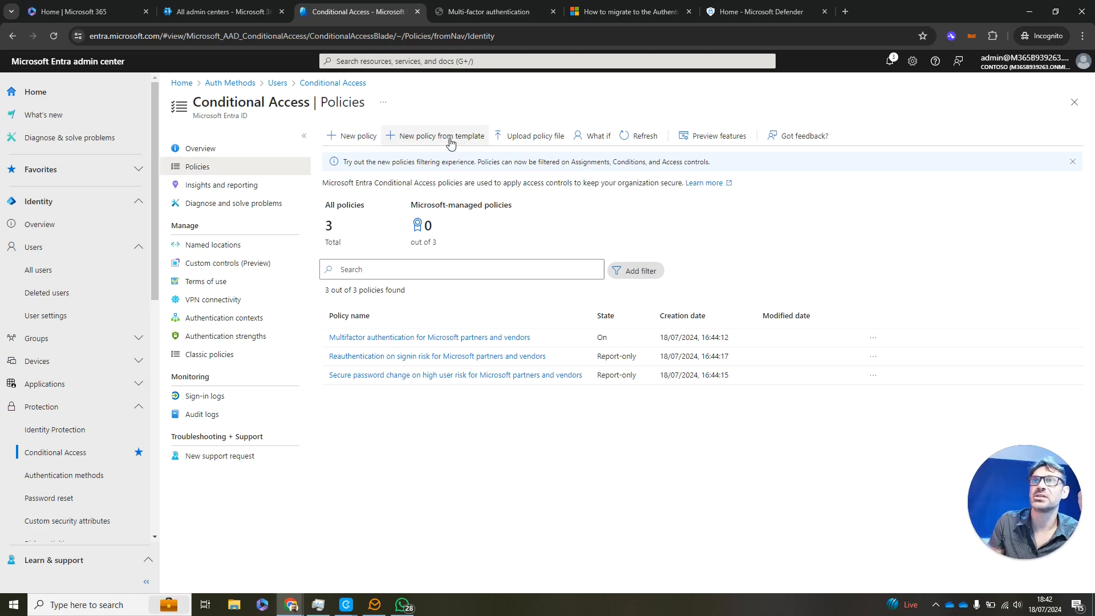
# Browse policy templates: block legacy authentication and require MFA for all users.
pyautogui.click(440, 136)
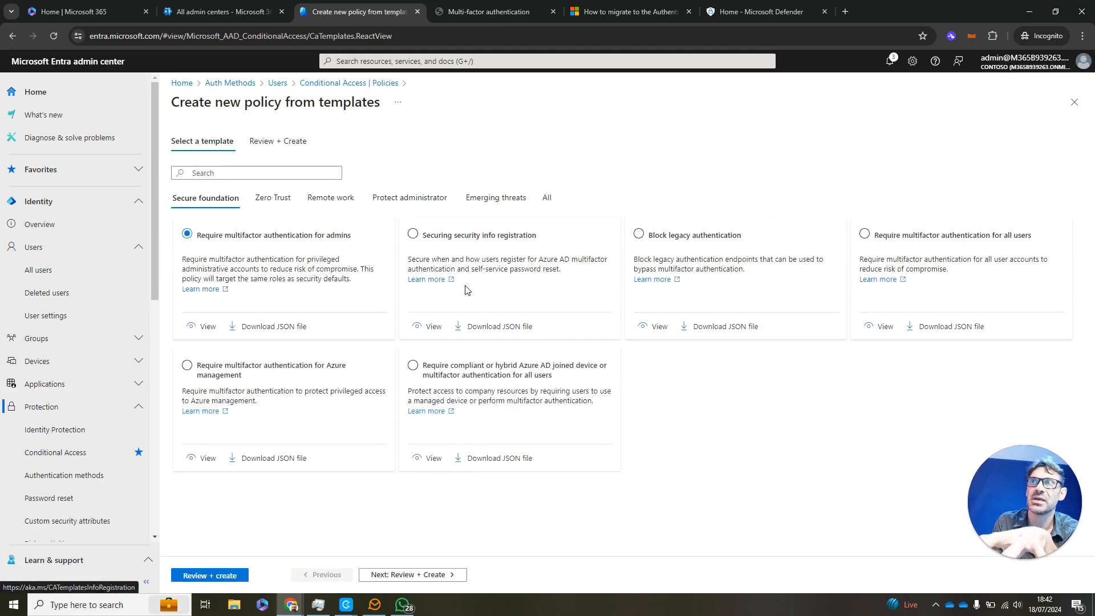
pyautogui.moveTo(597, 280)
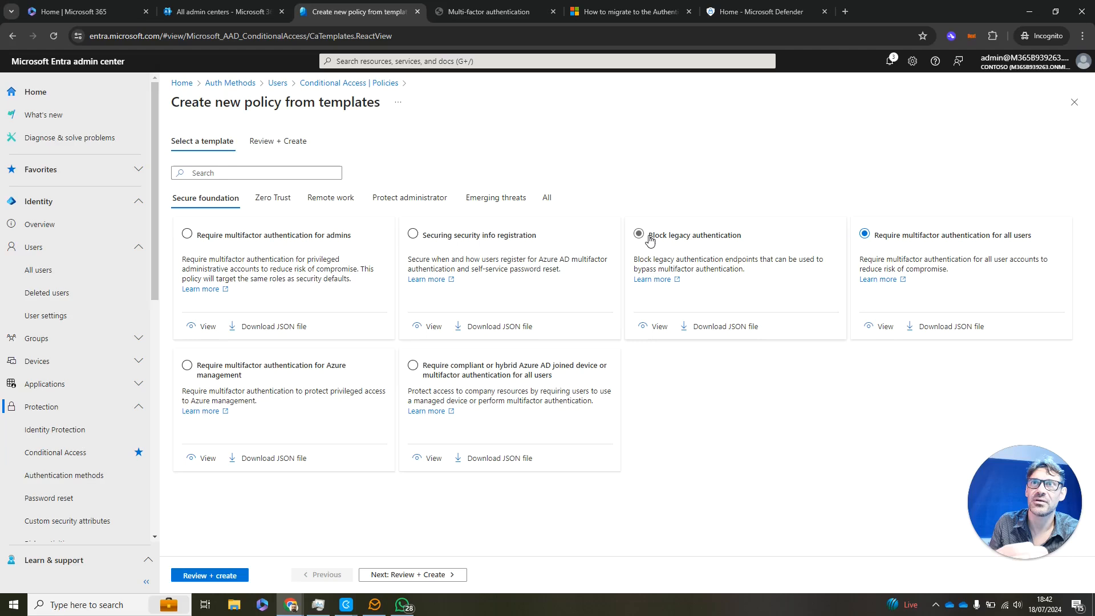
pyautogui.click(637, 233)
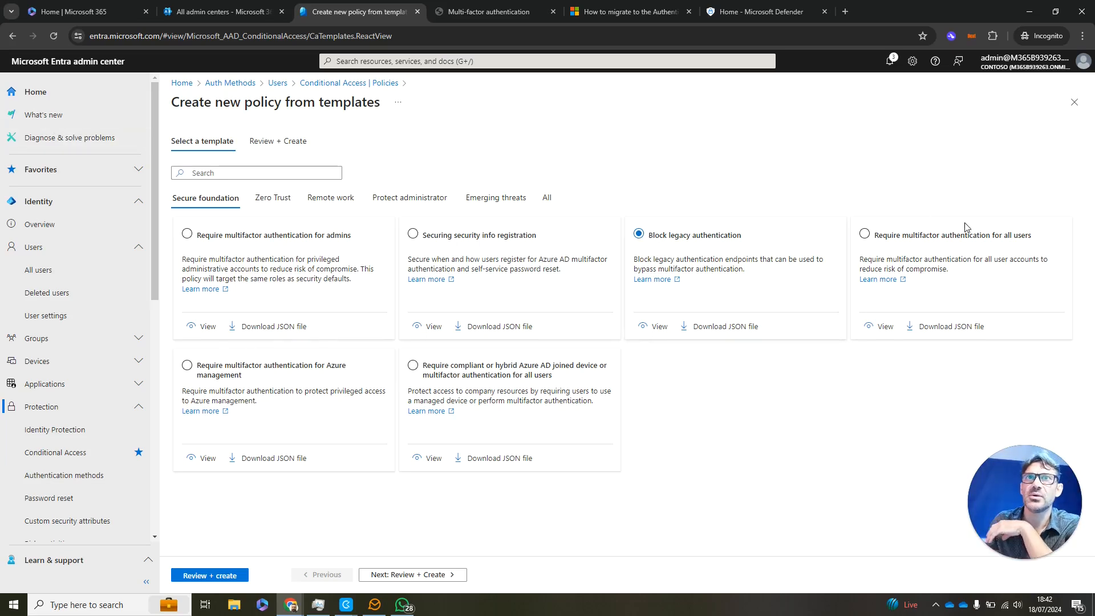
pyautogui.click(865, 234)
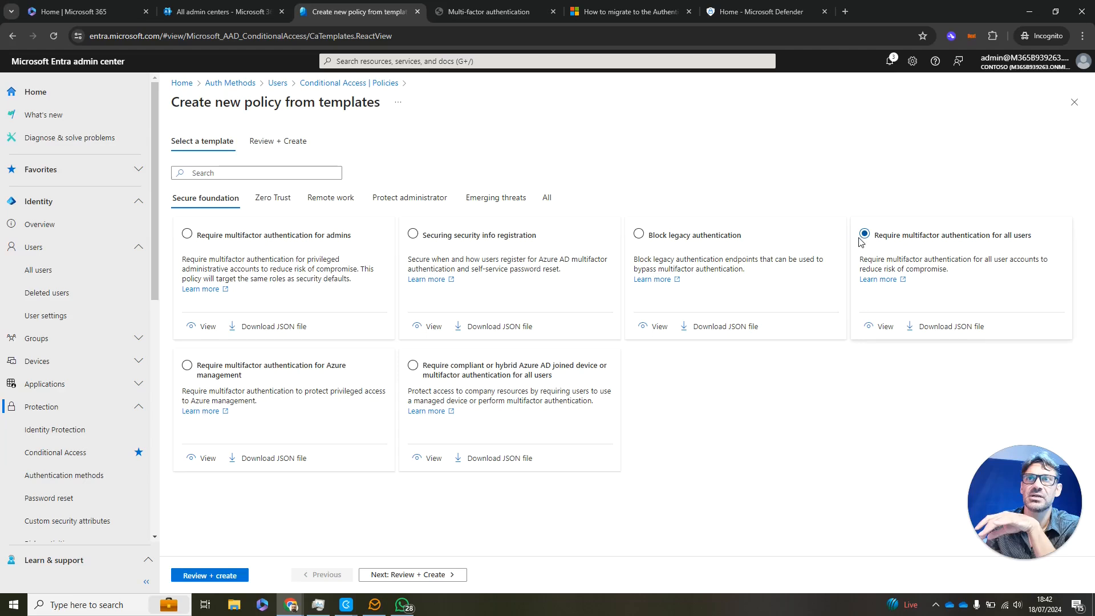
pyautogui.click(638, 233)
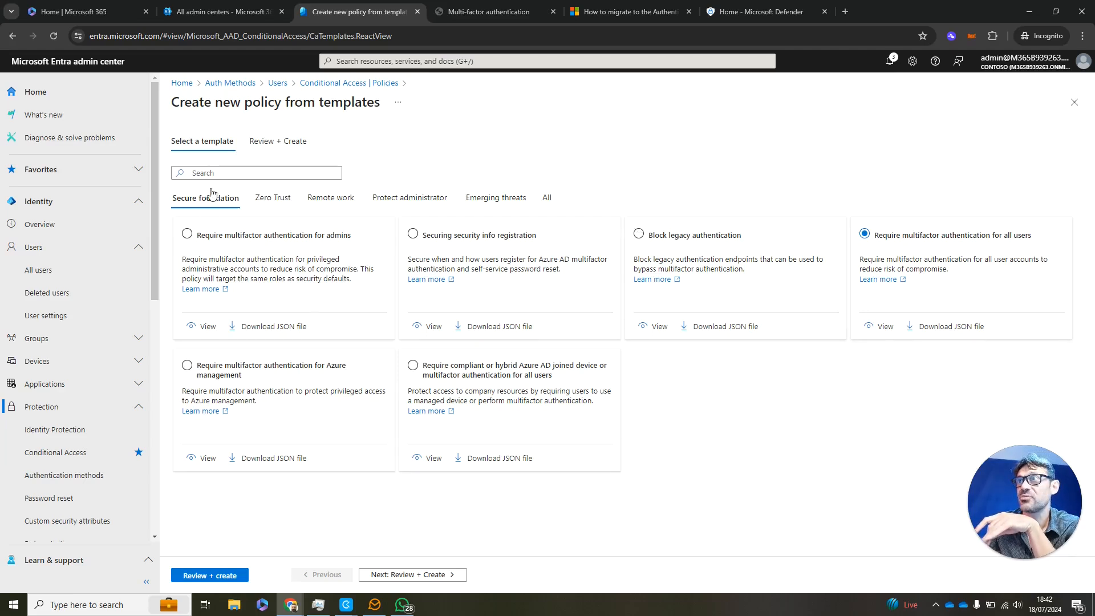
# Return to the Policies list, discarding the unsaved template edits.
pyautogui.click(349, 82)
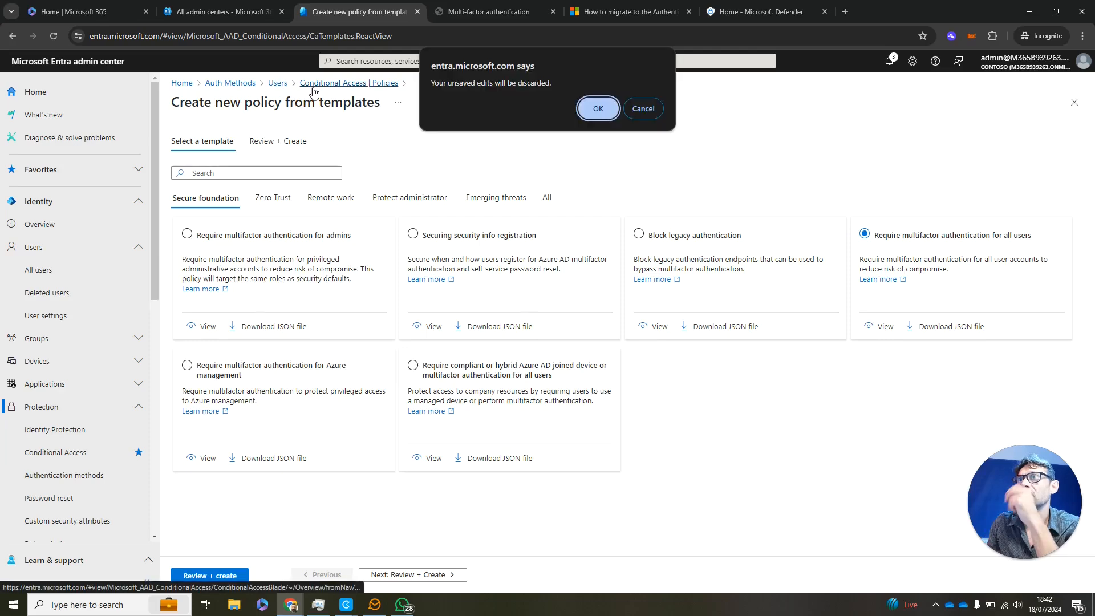
pyautogui.click(597, 108)
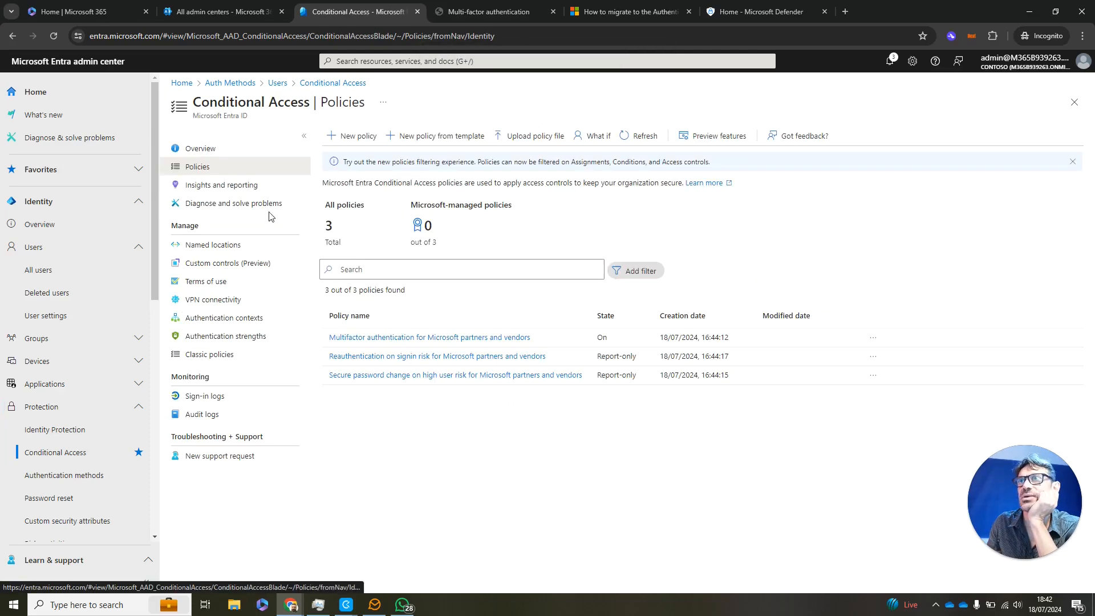
pyautogui.moveTo(197, 167)
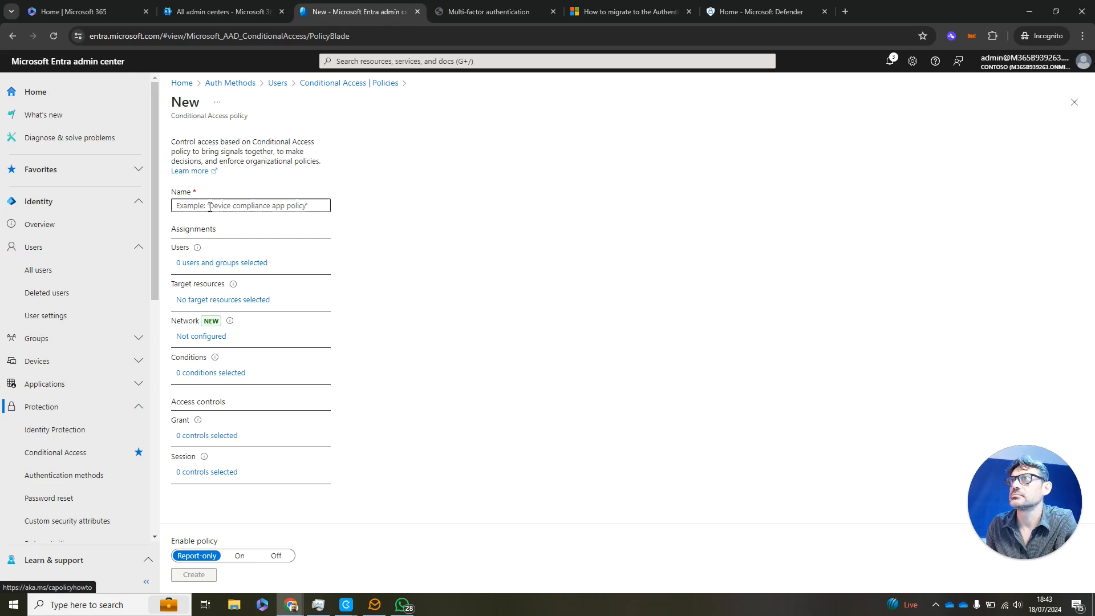
# Name the new blank Conditional Access policy 'Block Outside UK'.
pyautogui.write('Block Outside')
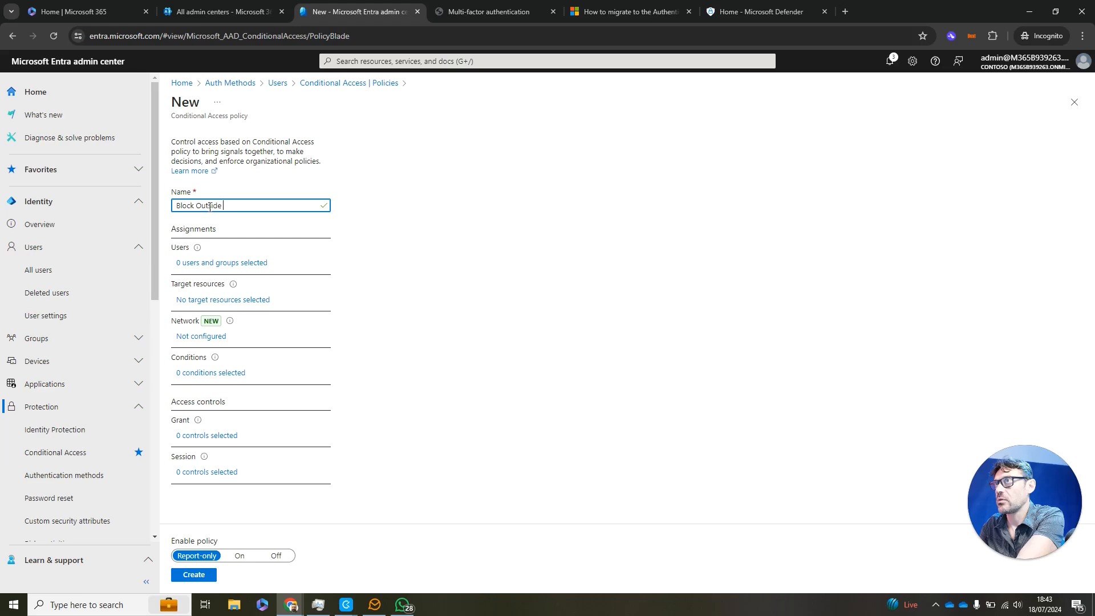
pyautogui.write('UK')
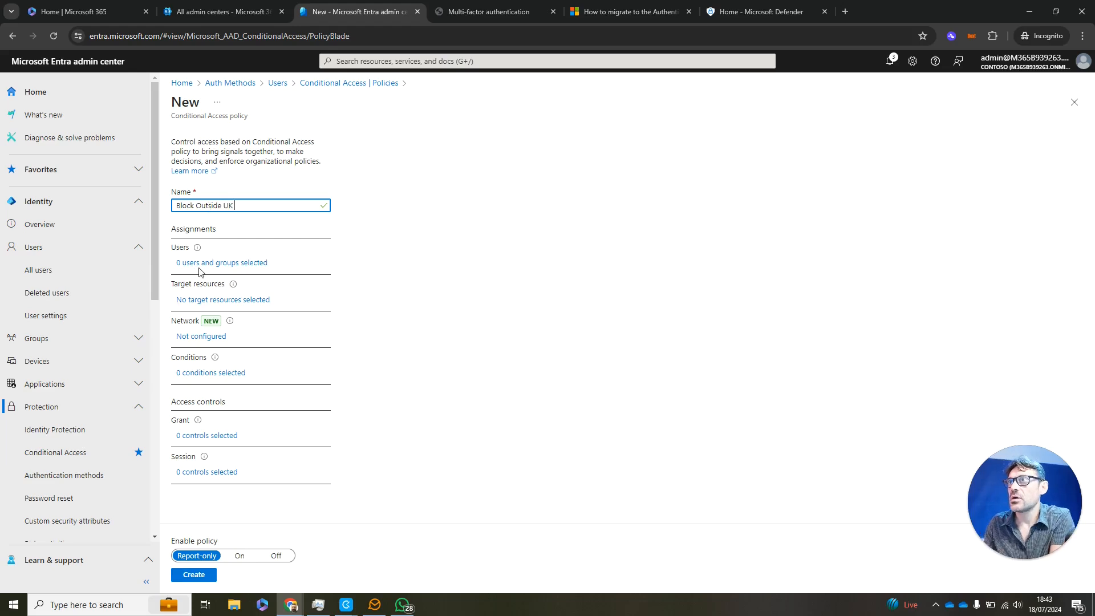
# Assign the policy to All users and target All cloud apps.
pyautogui.click(220, 262)
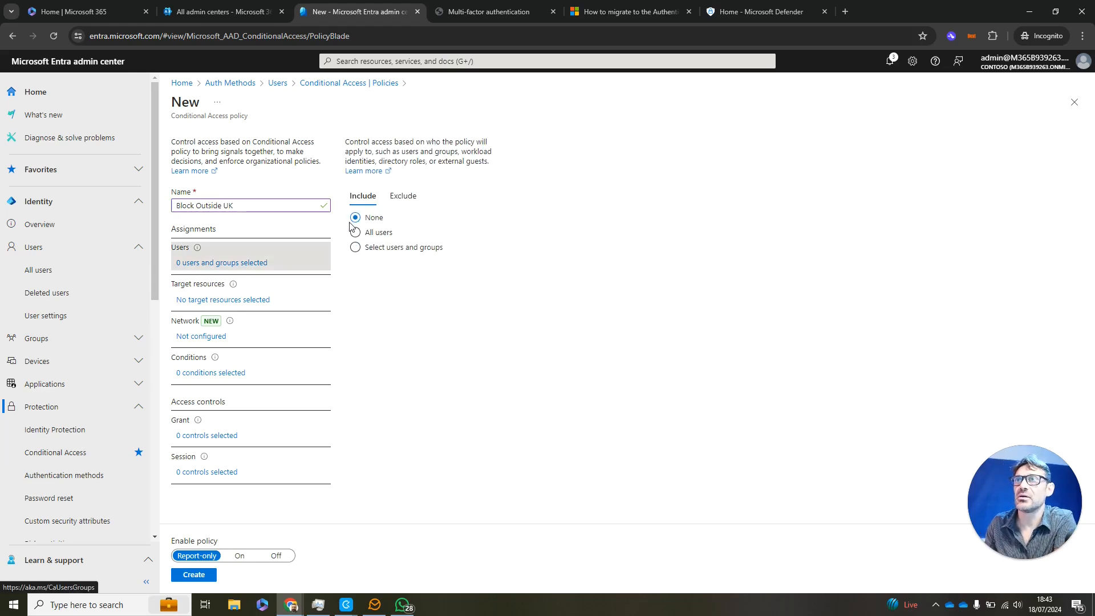
pyautogui.click(355, 232)
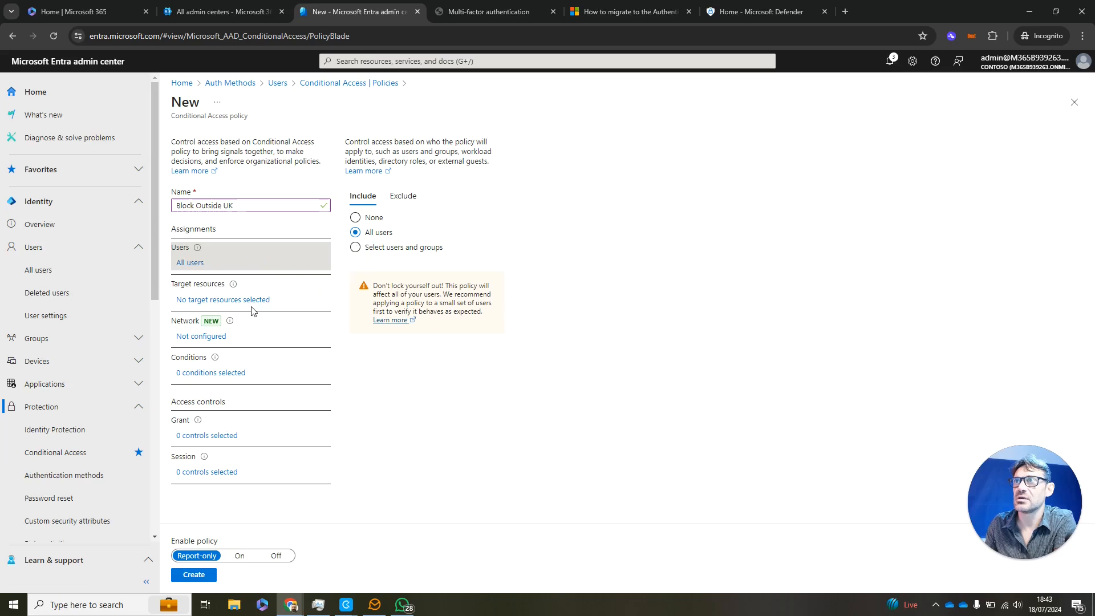
pyautogui.click(222, 300)
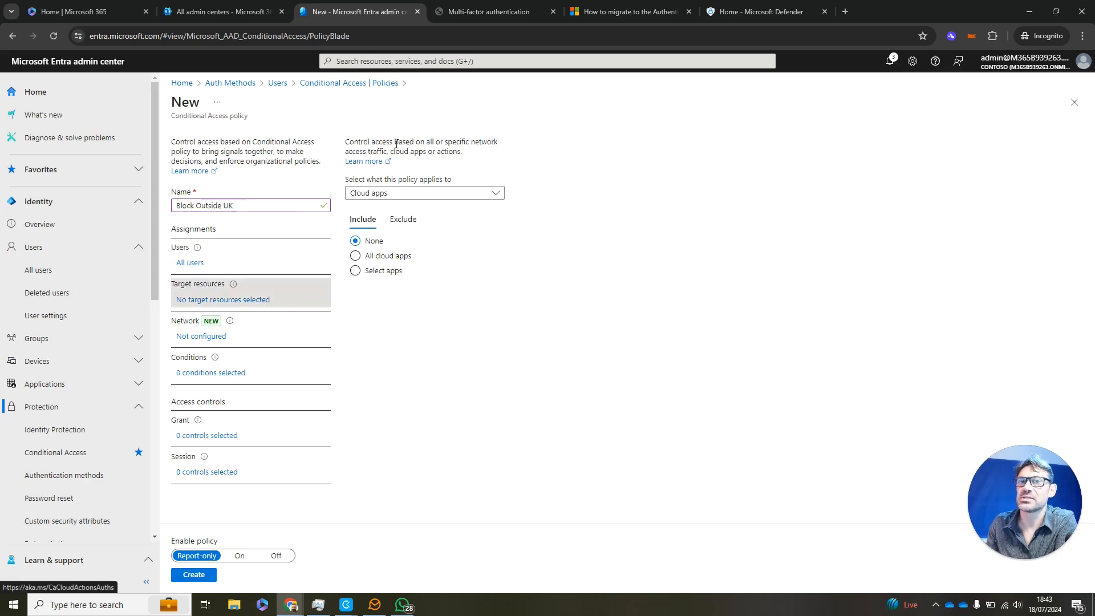
pyautogui.click(355, 256)
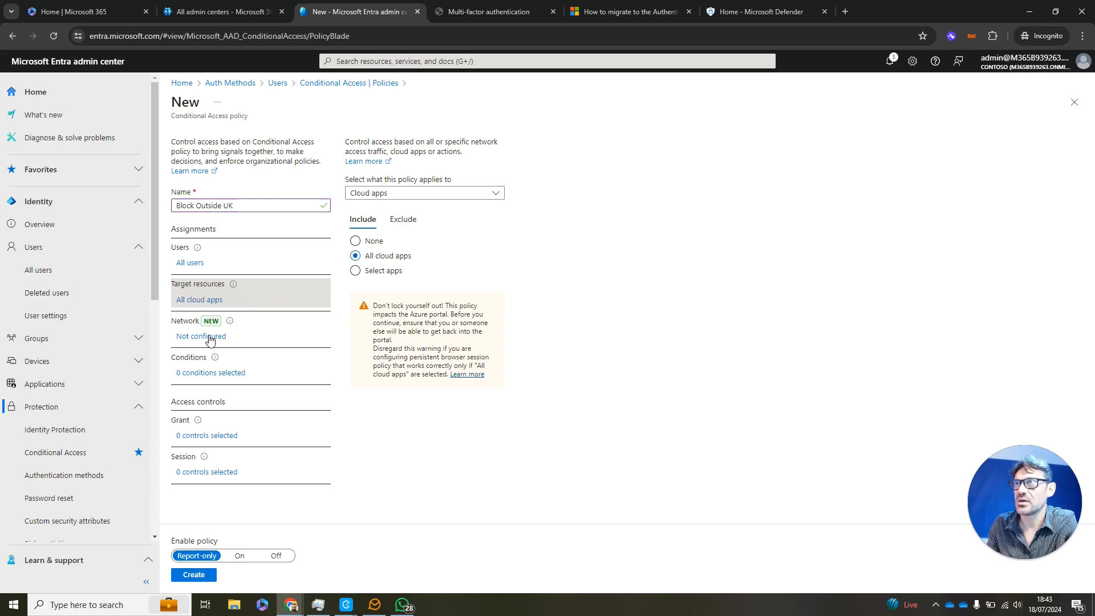
# Configure Network to any location, excluding the UK Only named location, and save it.
pyautogui.click(200, 335)
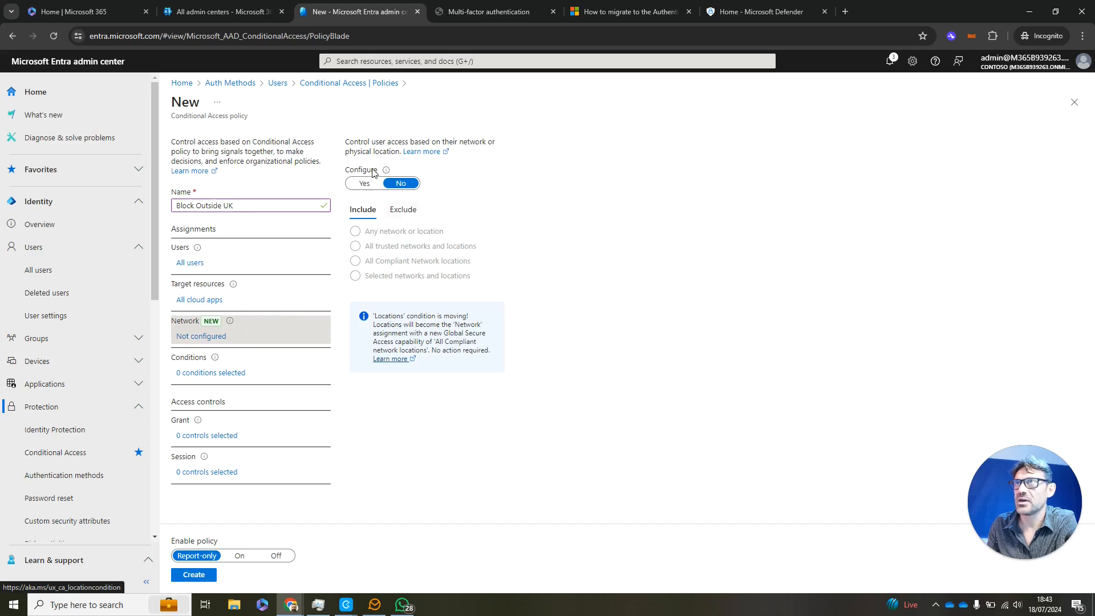
pyautogui.click(363, 182)
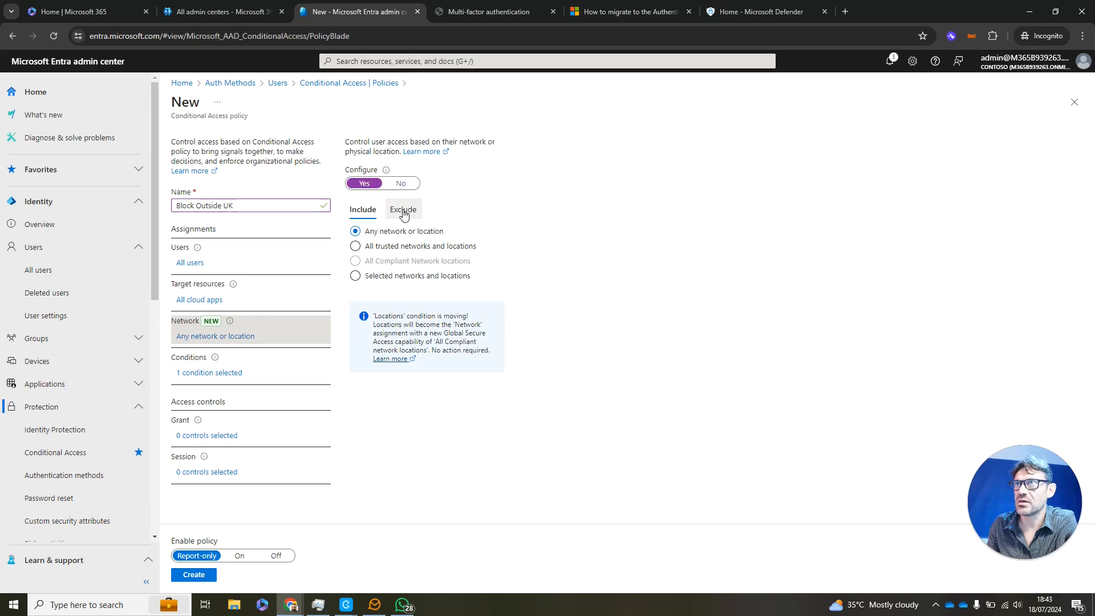
pyautogui.click(402, 208)
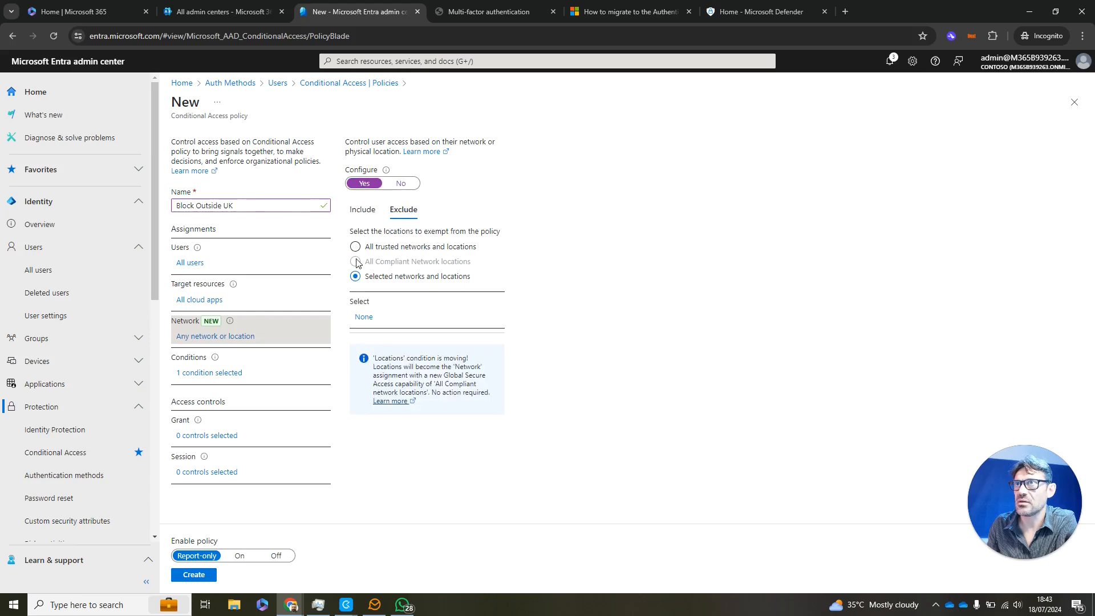
pyautogui.click(364, 315)
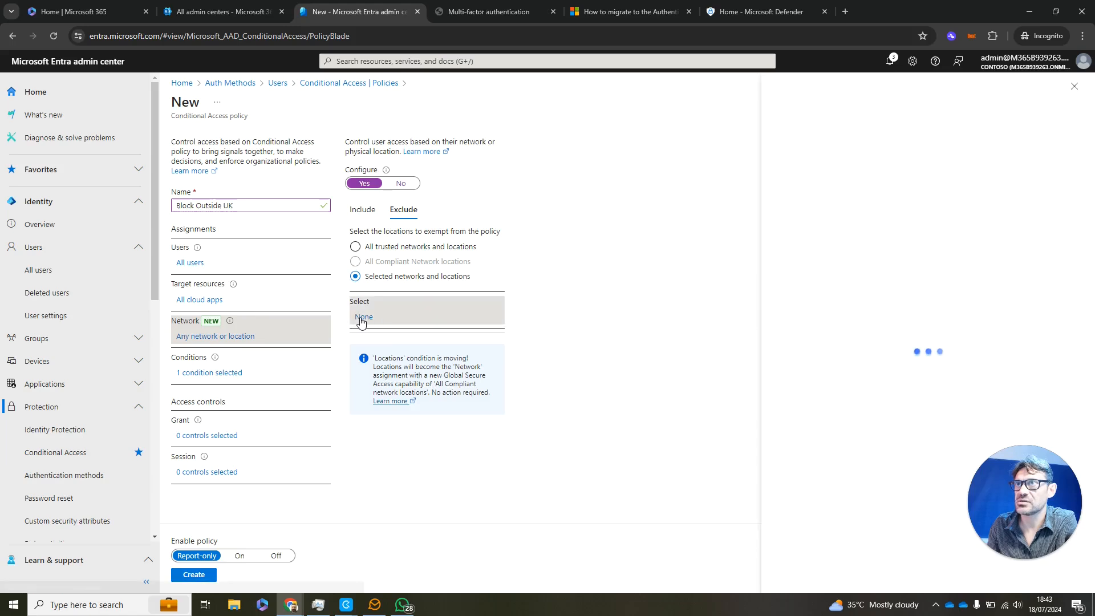
pyautogui.click(364, 316)
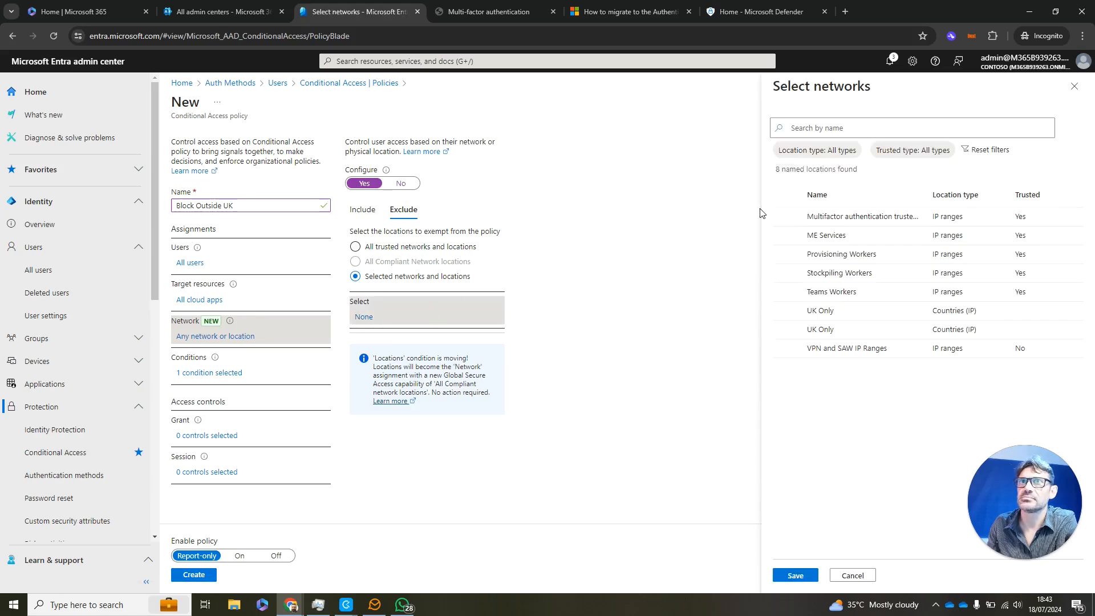
pyautogui.click(818, 310)
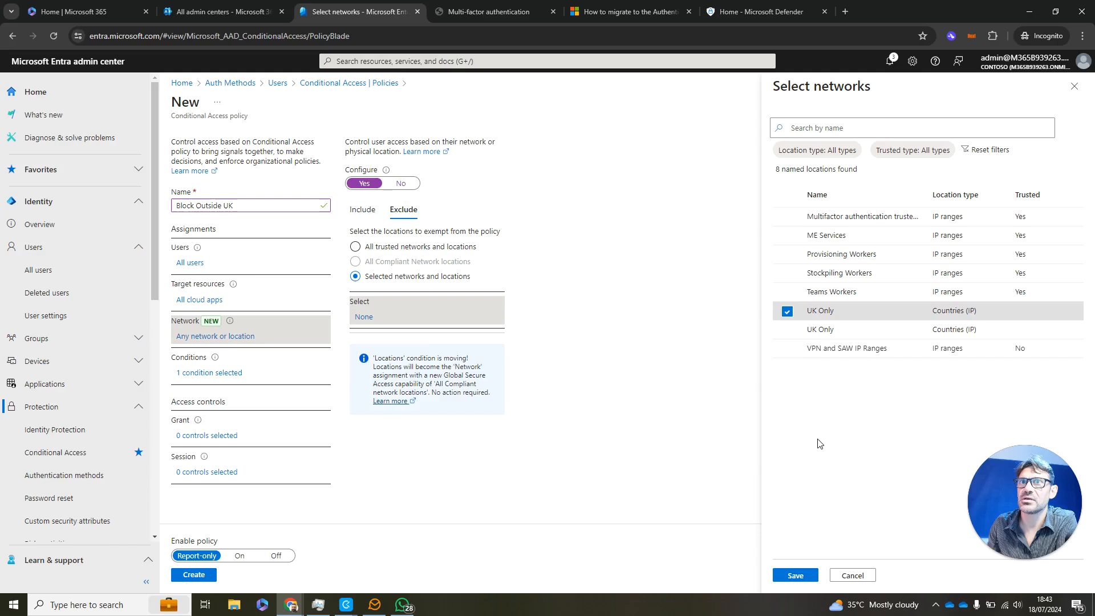
pyautogui.click(793, 574)
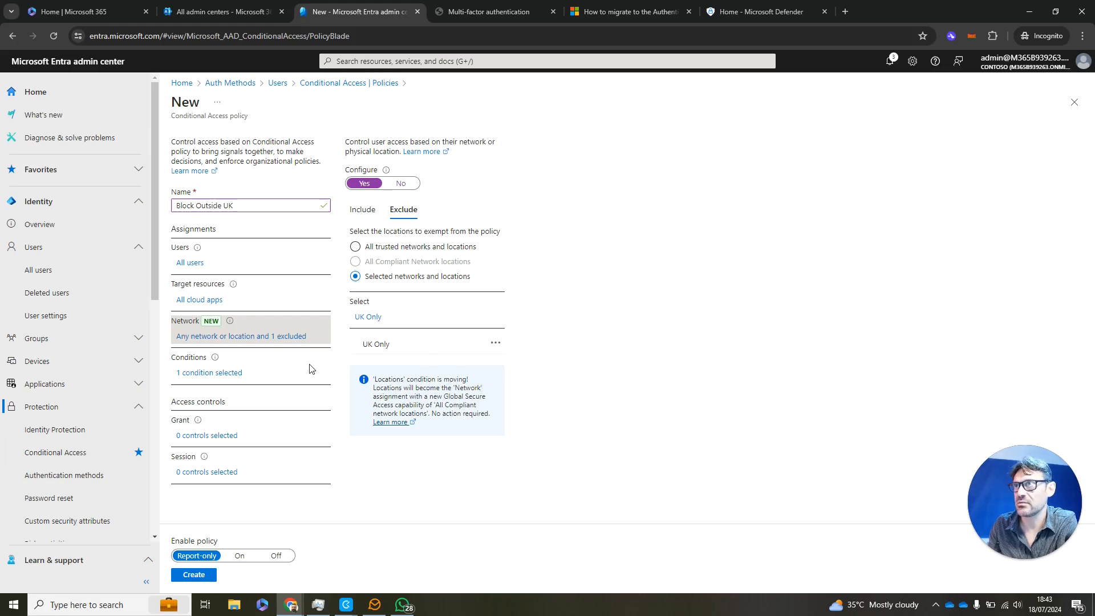
pyautogui.moveTo(230, 377)
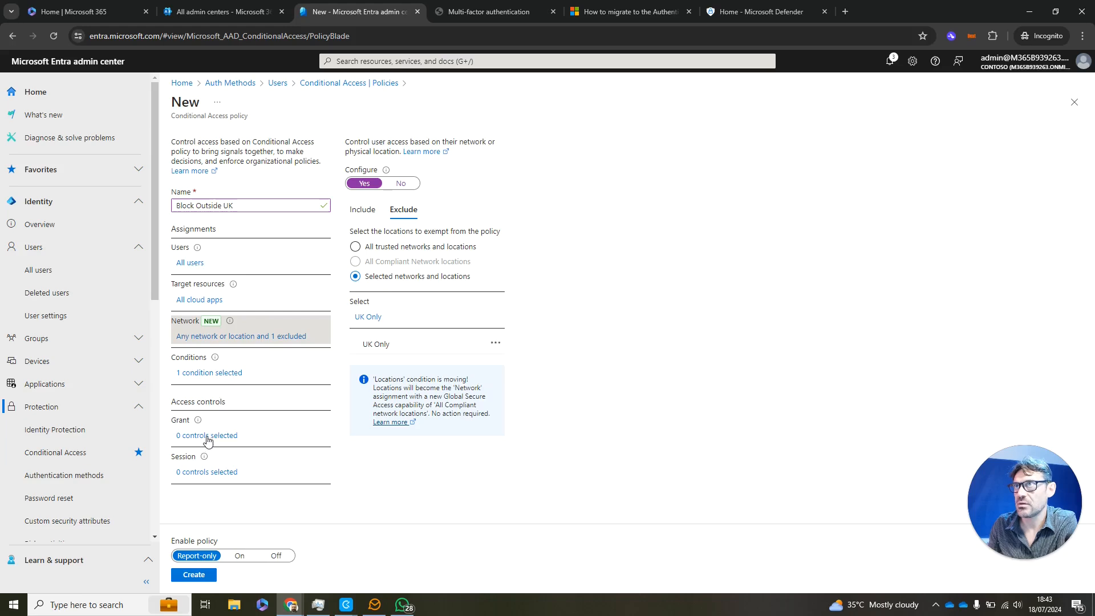
# Set Grant to Block access and create Block Outside UK in report-only mode.
pyautogui.click(207, 434)
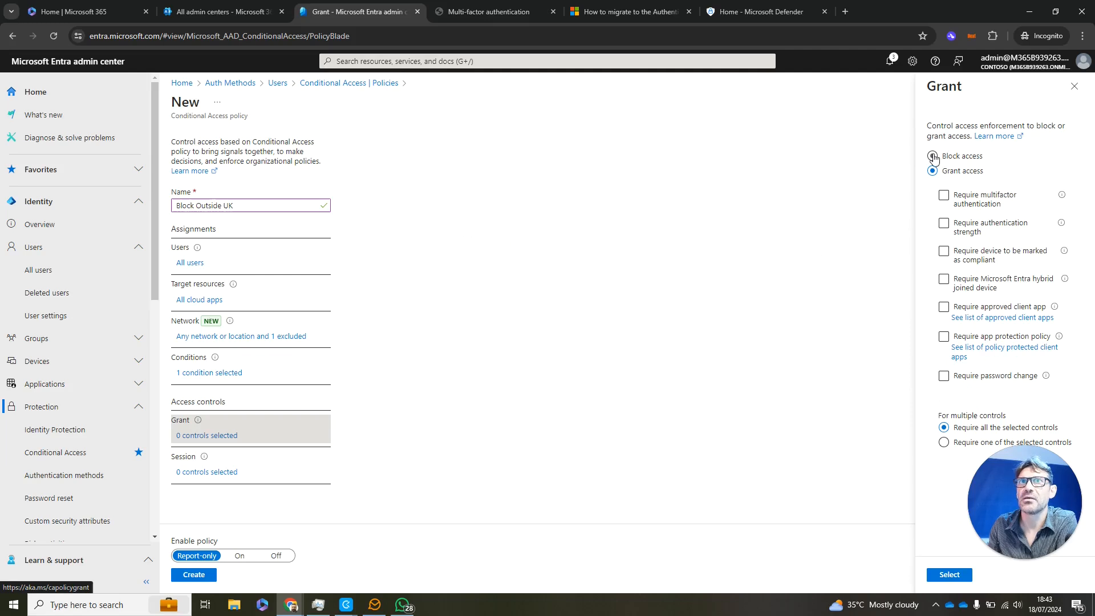
pyautogui.click(933, 155)
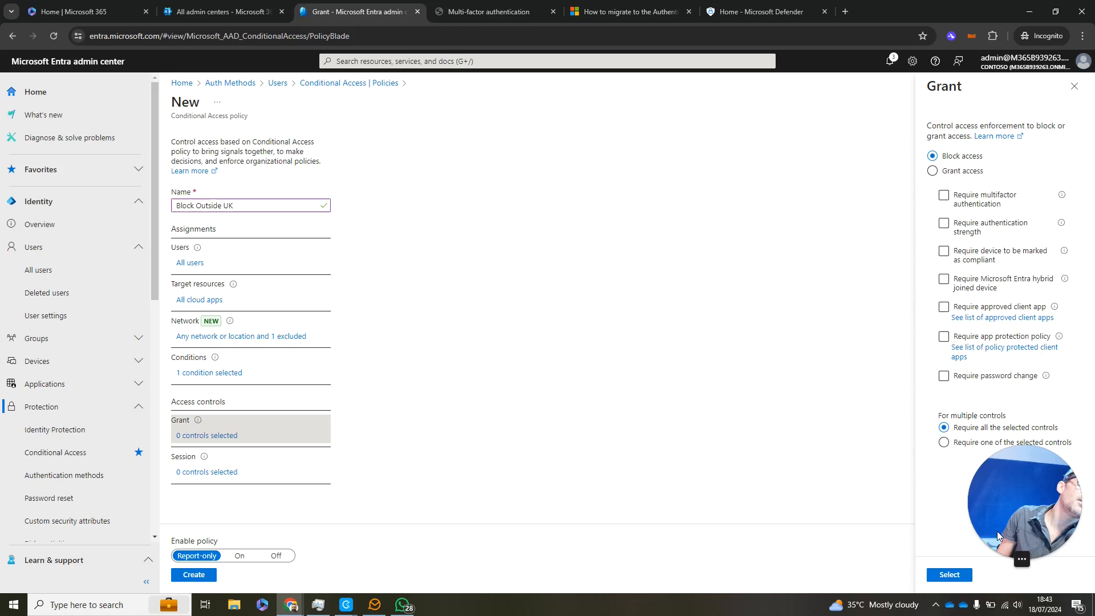
pyautogui.click(948, 574)
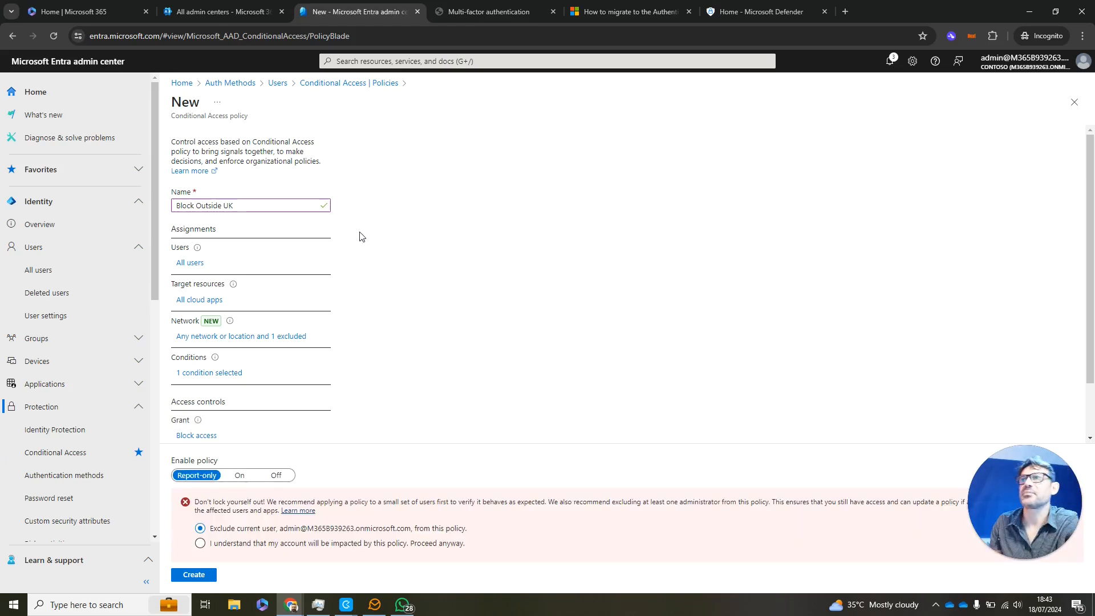
pyautogui.moveTo(427, 536)
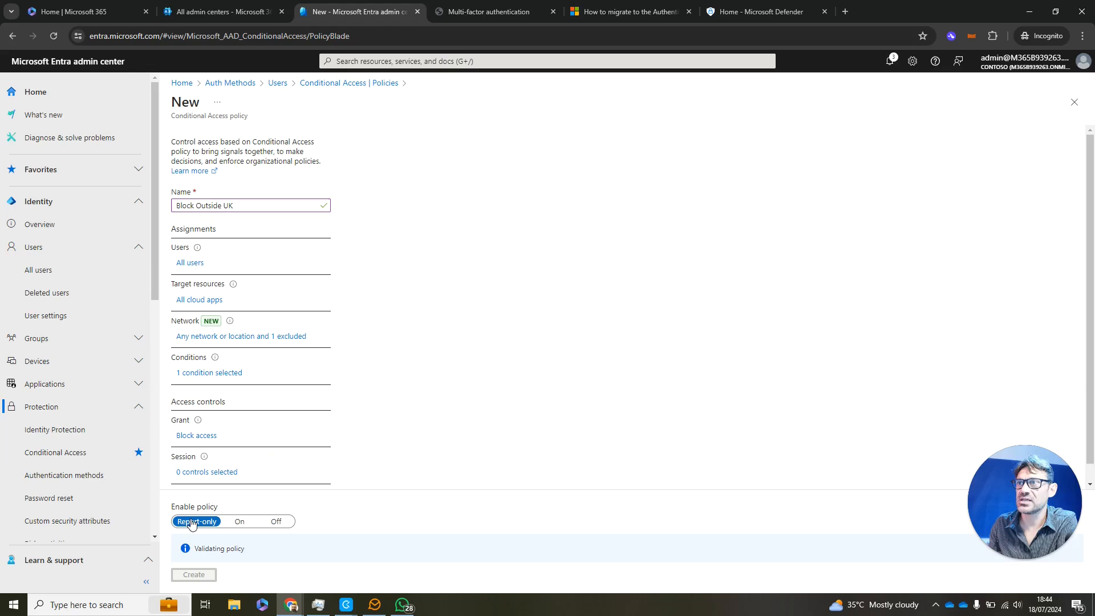
pyautogui.click(194, 574)
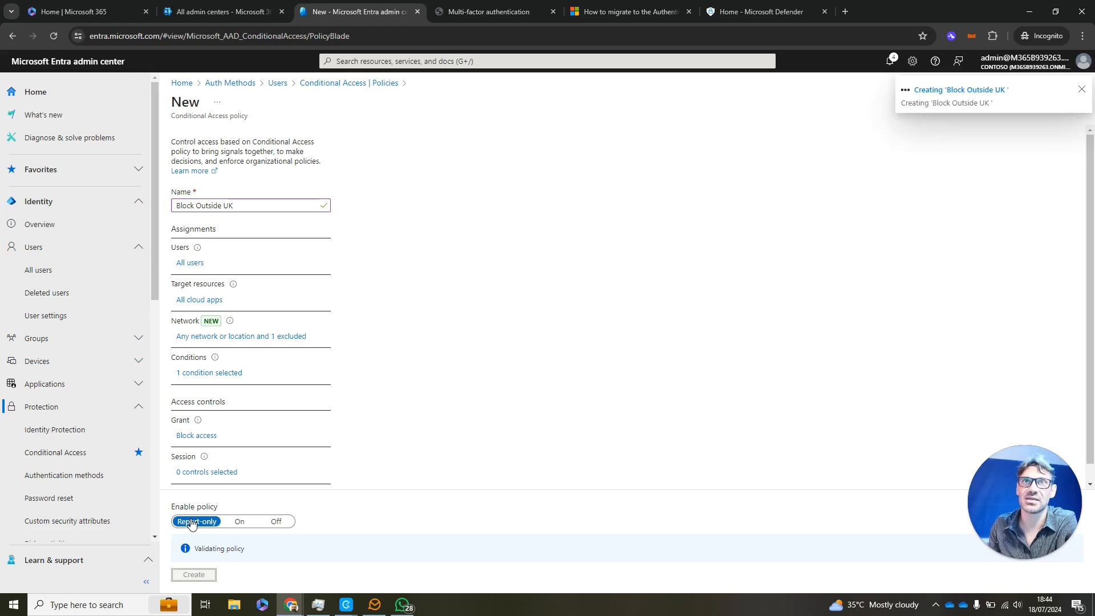
pyautogui.click(194, 573)
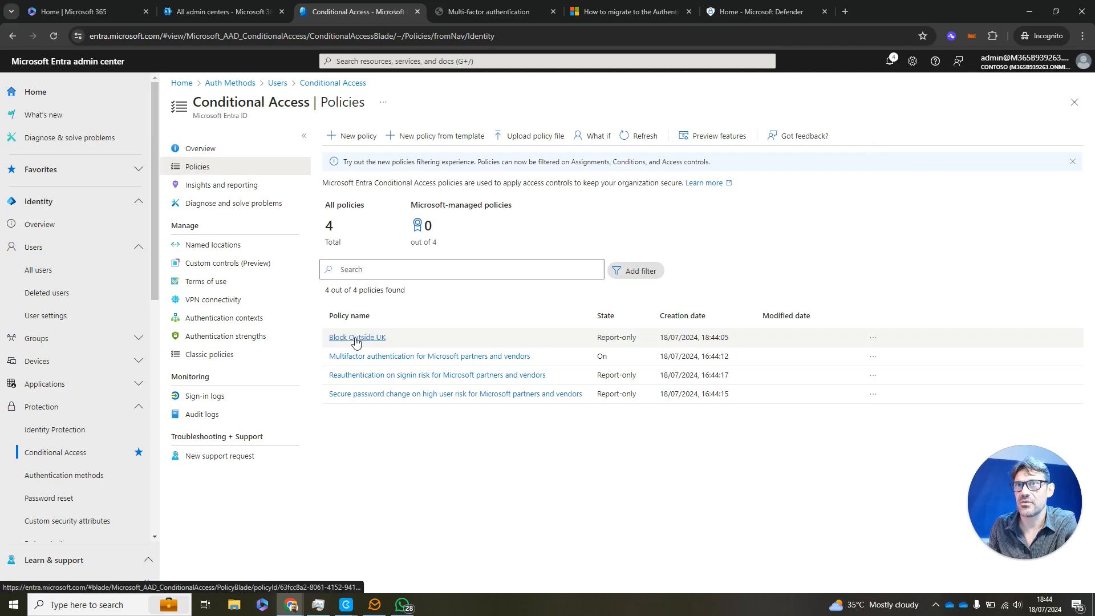
# Review Block Outside UK's Network Include/Exclude settings, confirming UK Only is excluded.
pyautogui.click(357, 338)
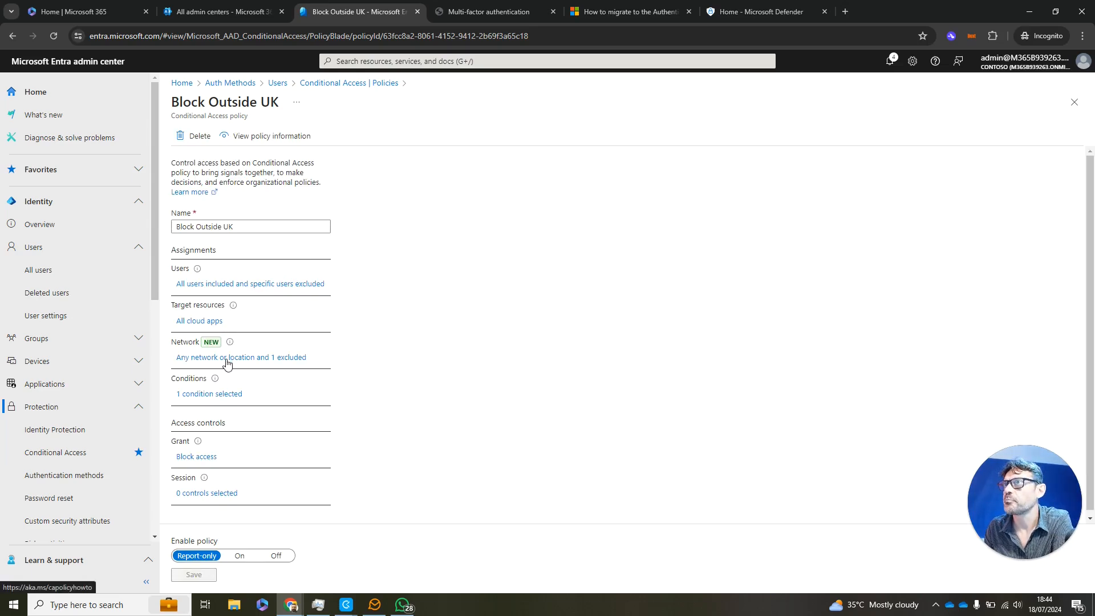
pyautogui.moveTo(217, 413)
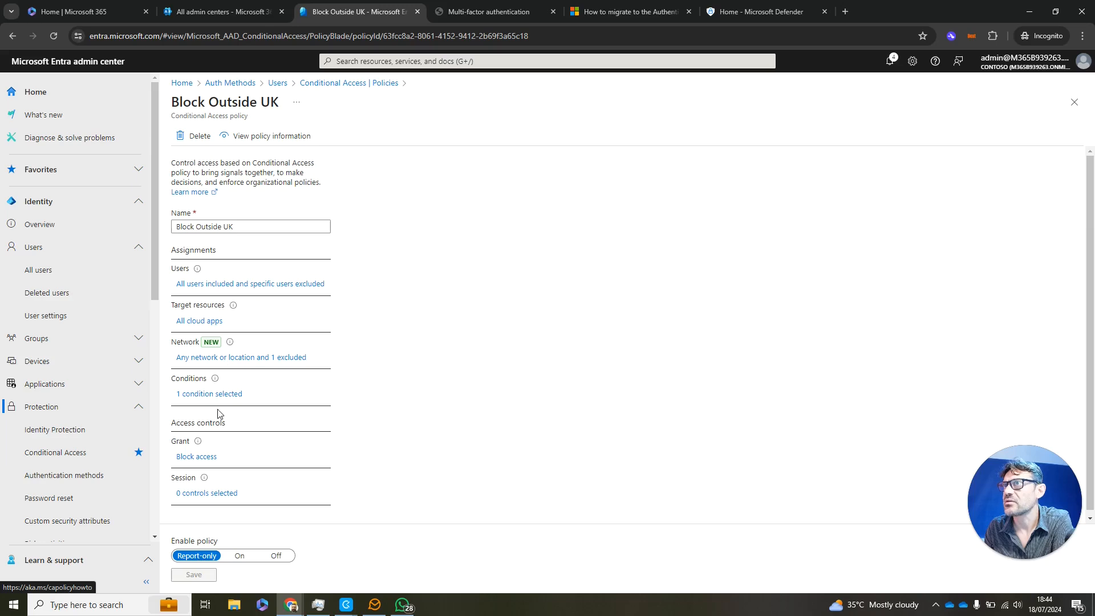
pyautogui.moveTo(269, 363)
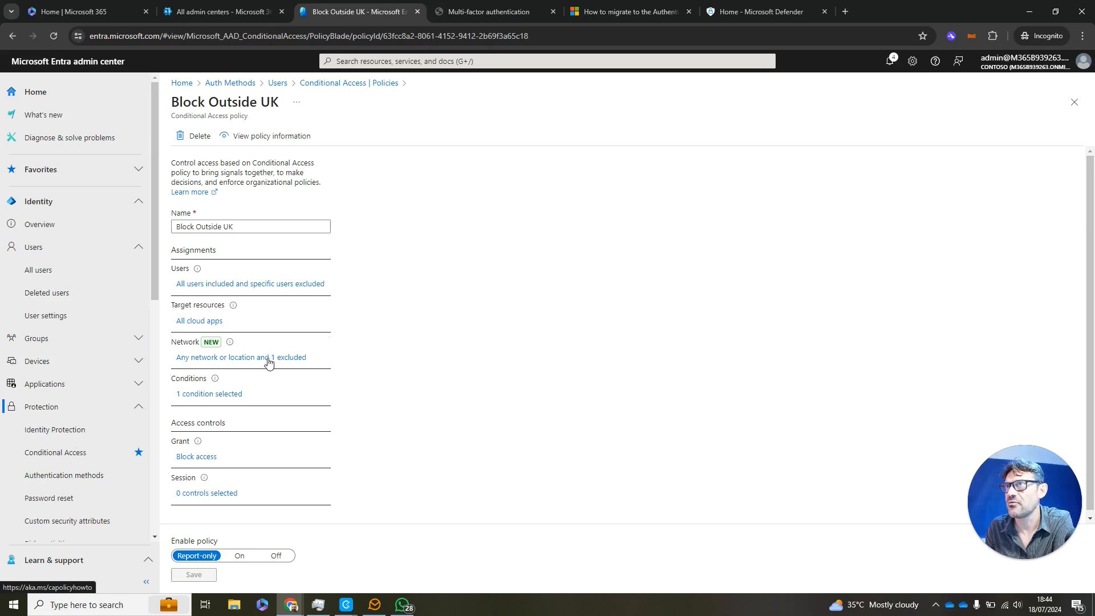
pyautogui.click(240, 357)
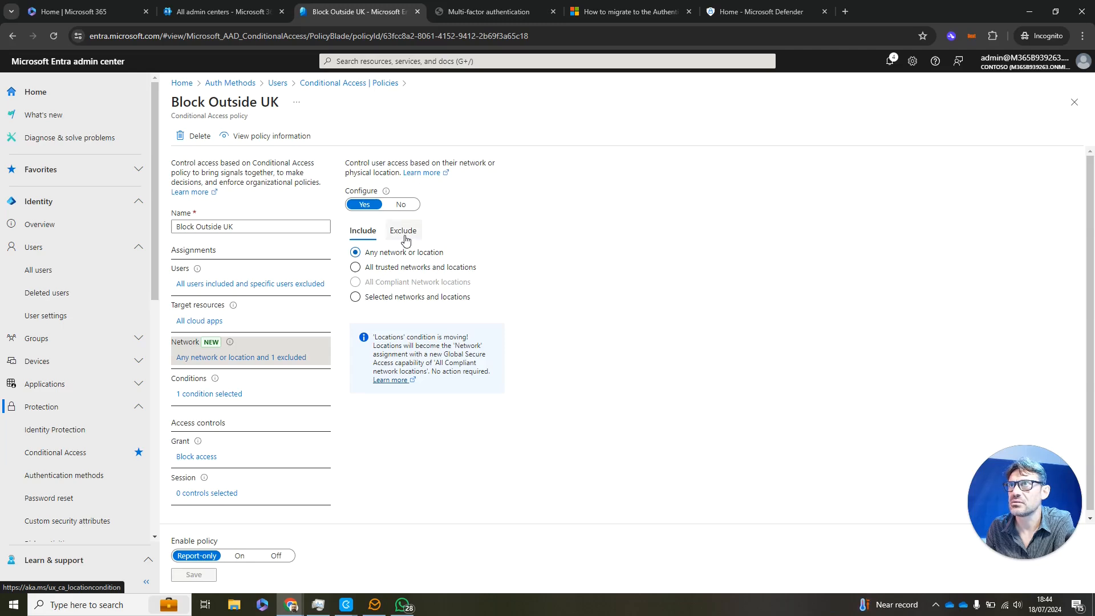
pyautogui.click(402, 230)
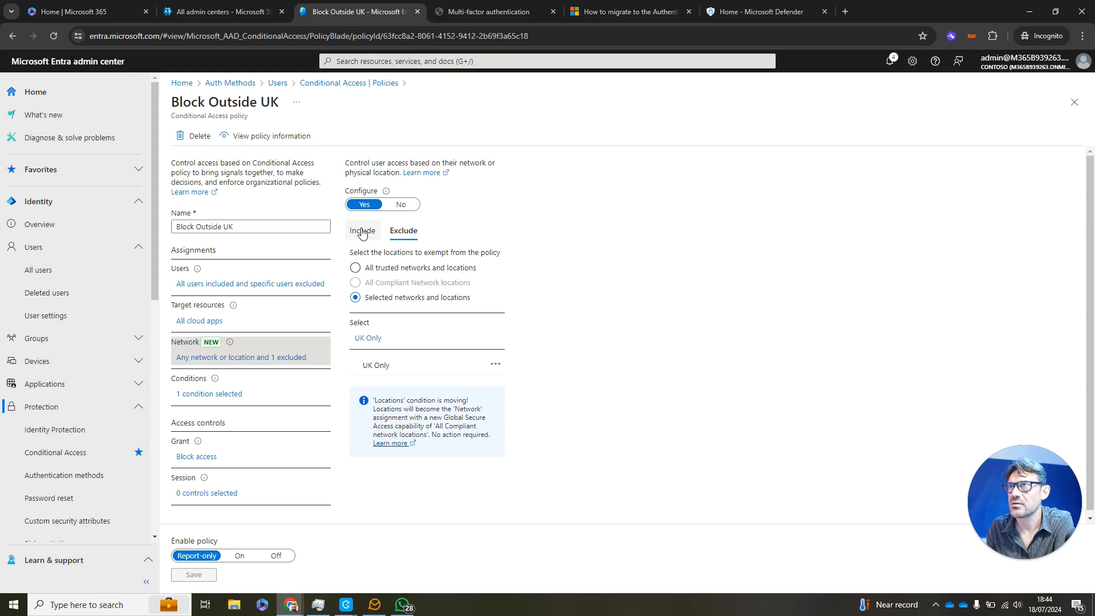
pyautogui.click(361, 230)
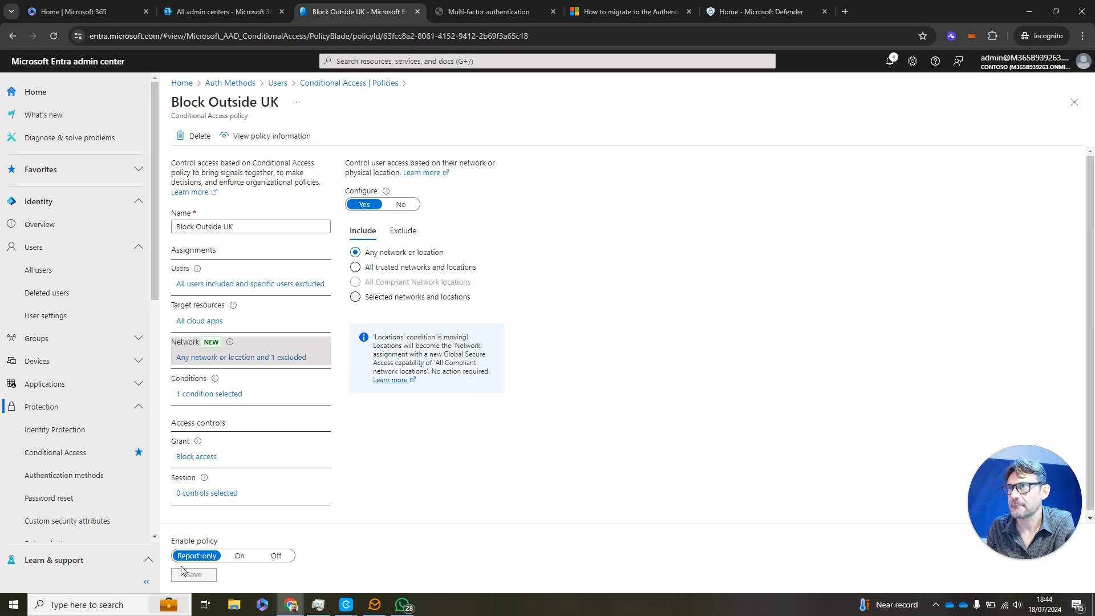
# Switch Enable policy from Report-only to On and save the policy.
pyautogui.click(239, 555)
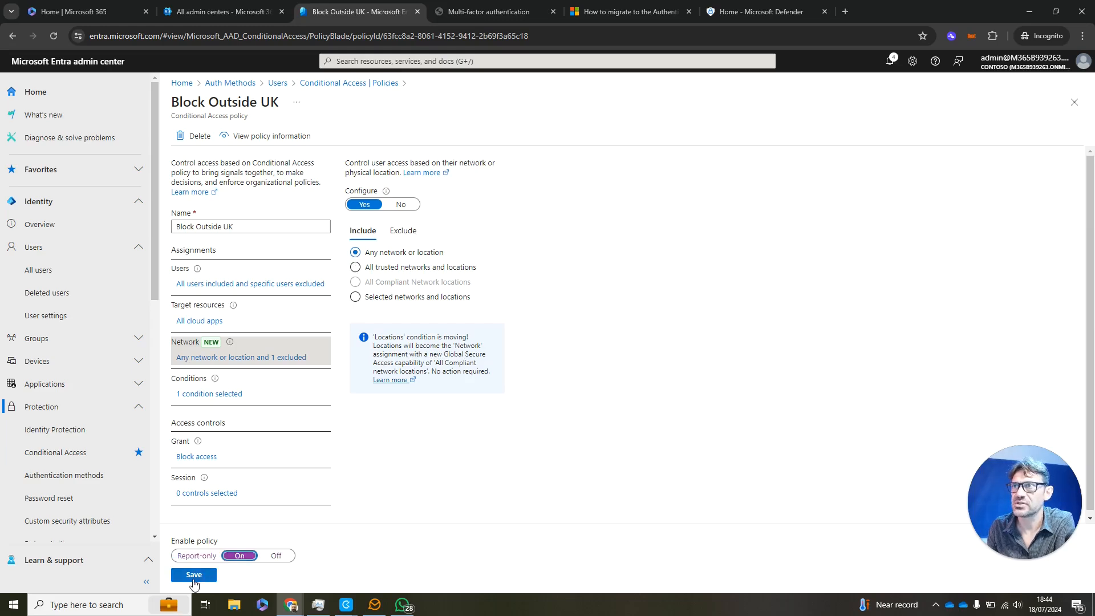
pyautogui.click(194, 574)
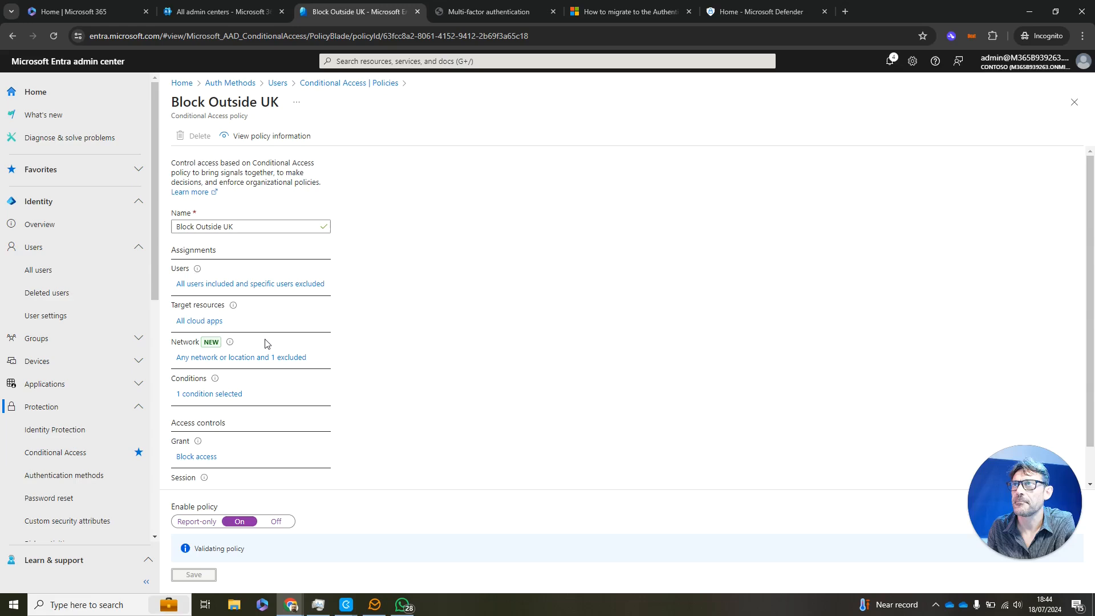
pyautogui.click(194, 574)
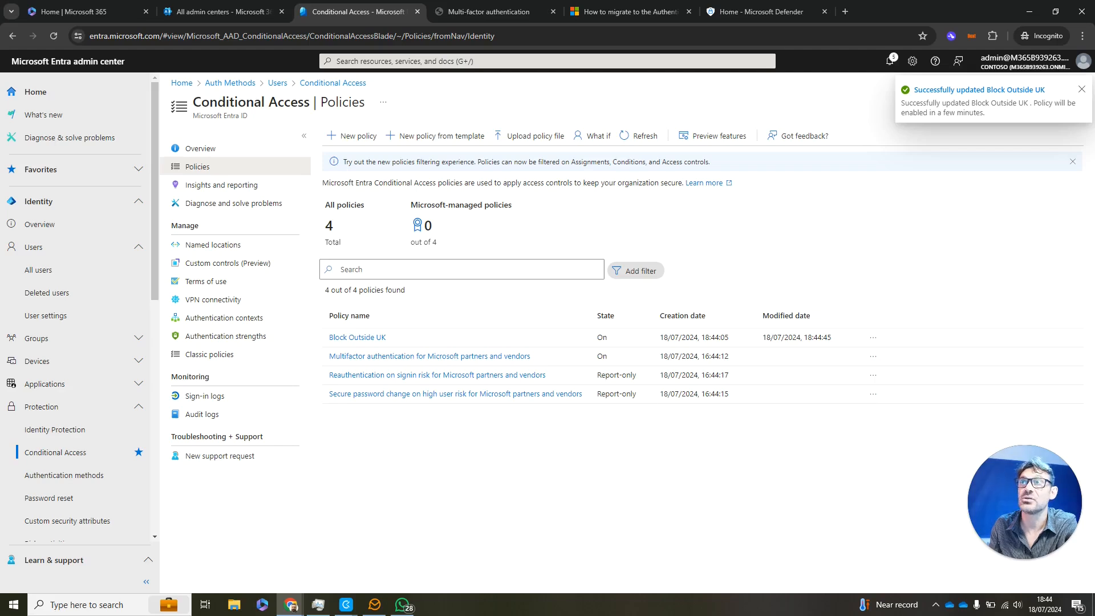
# Dismiss the update notice, confirm State shows On, and start a new Incognito tab.
pyautogui.click(1081, 89)
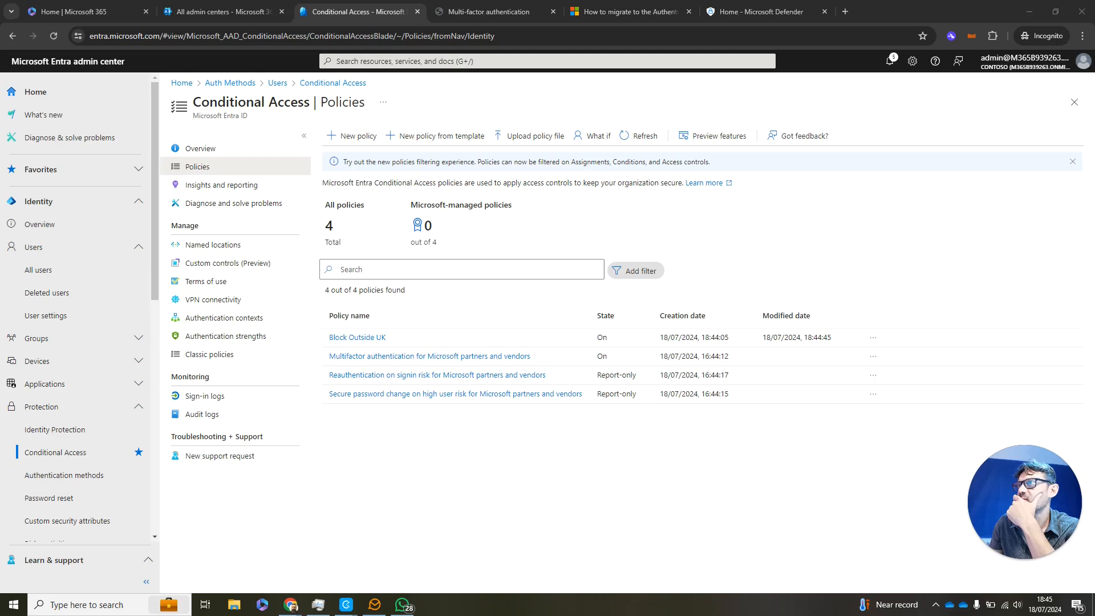
pyautogui.click(1084, 35)
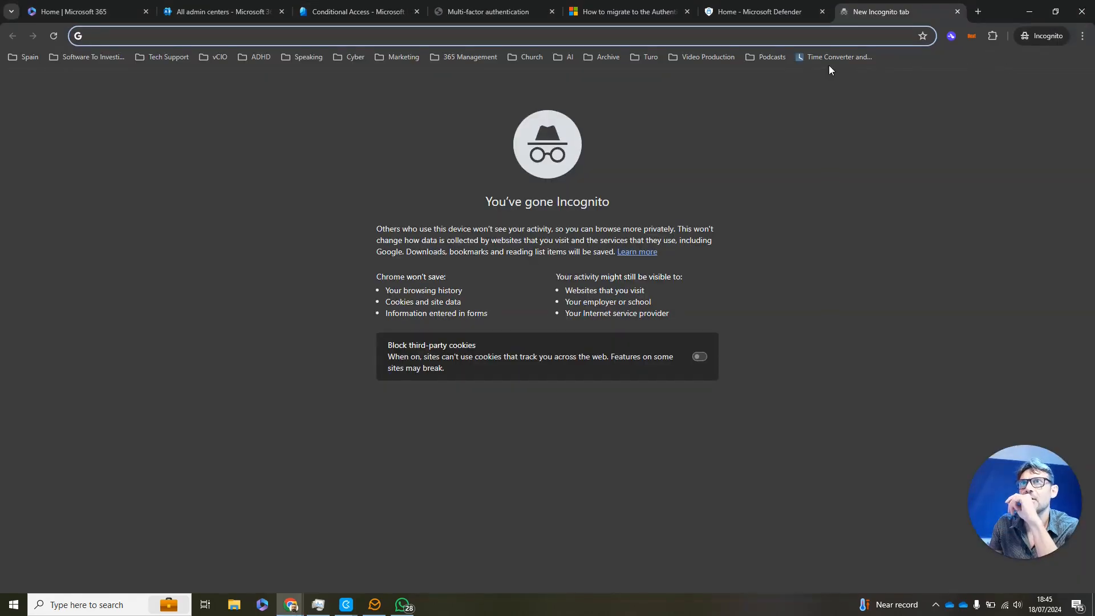
pyautogui.rightClick(838, 57)
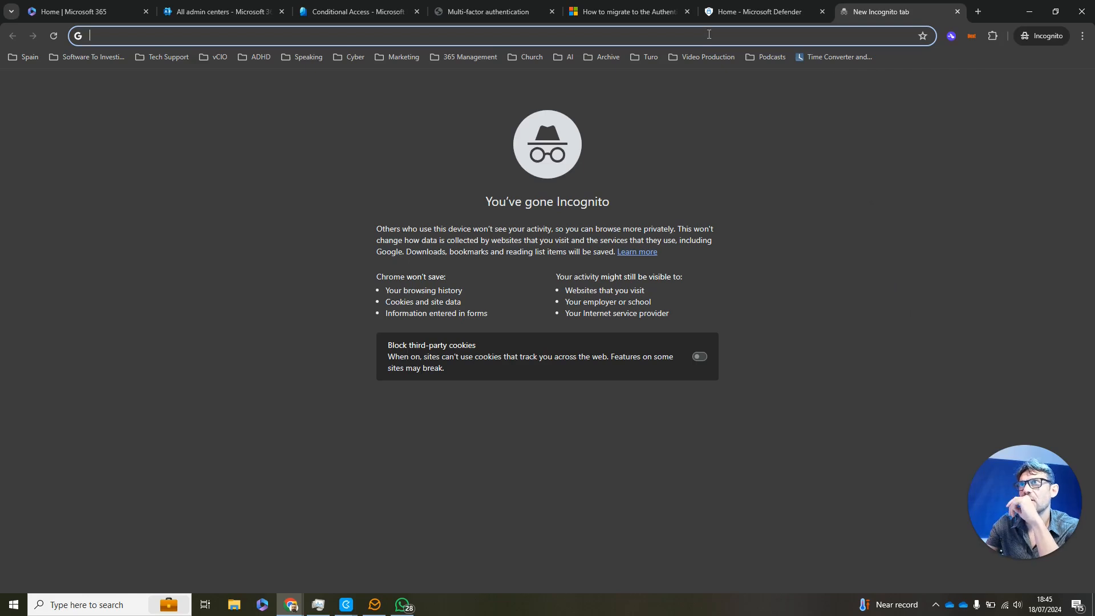
pyautogui.write('https://www.movistar.es/')
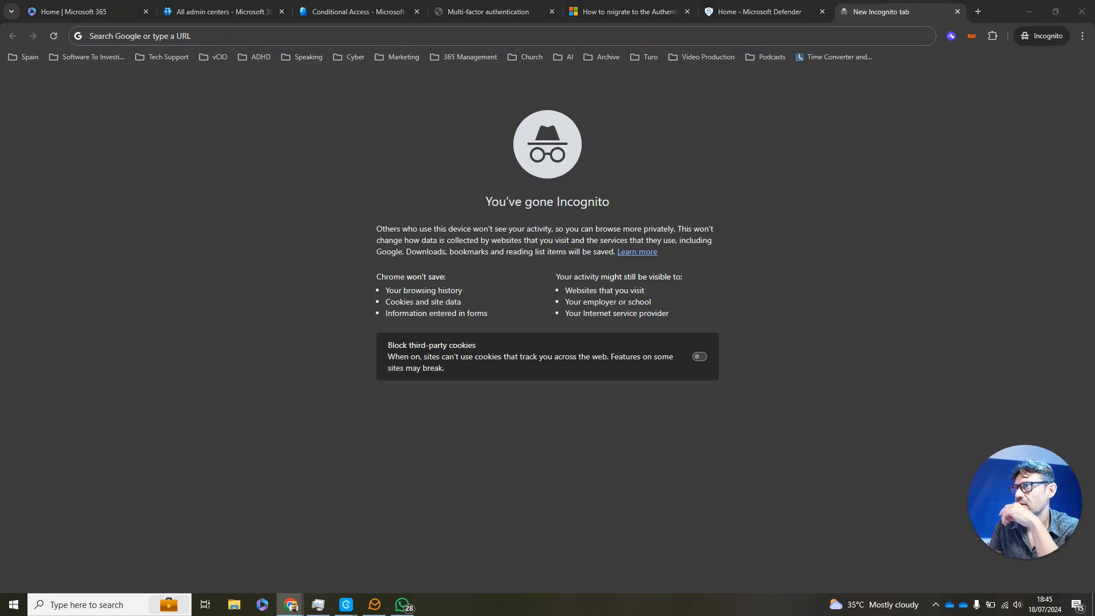
pyautogui.click(279, 36)
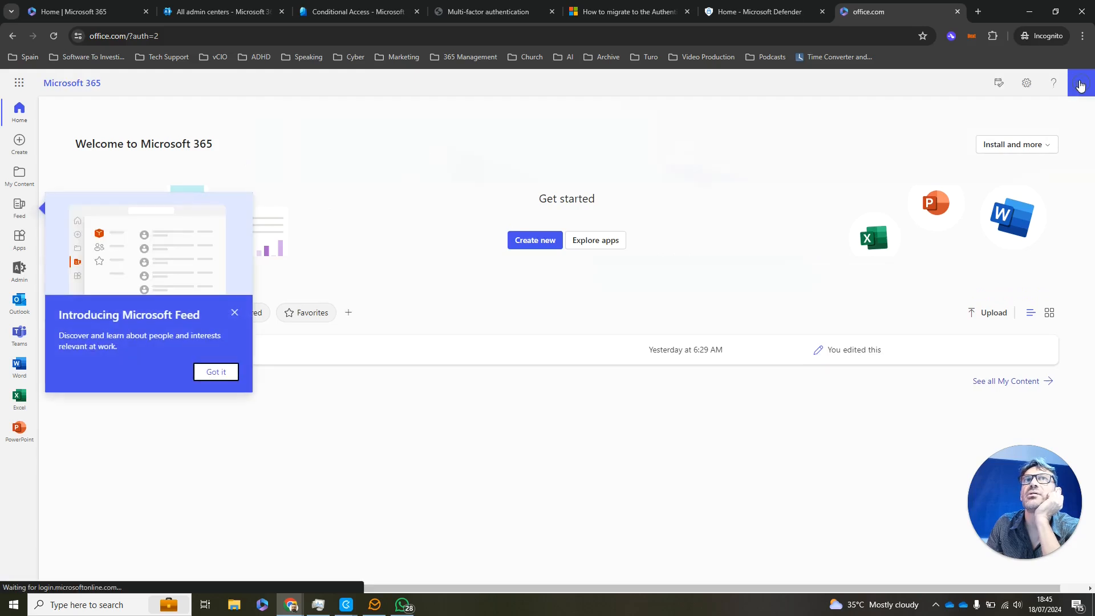
# Sign in to office.com as the test user, get 'You cannot access this right now', then return to All admin centers.
pyautogui.click(1080, 82)
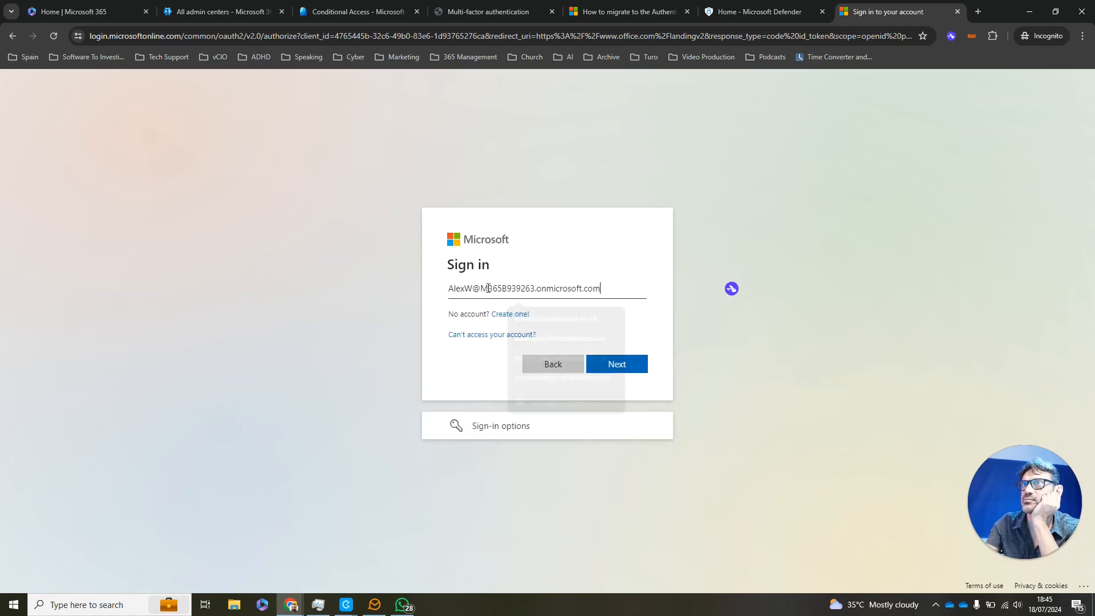
pyautogui.click(616, 364)
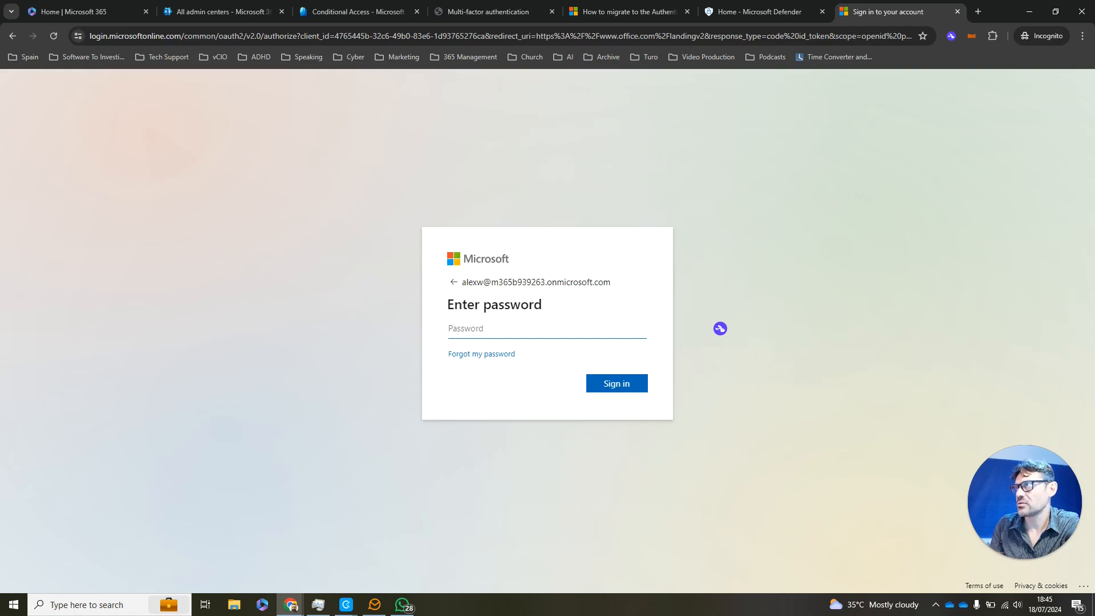
pyautogui.click(546, 328)
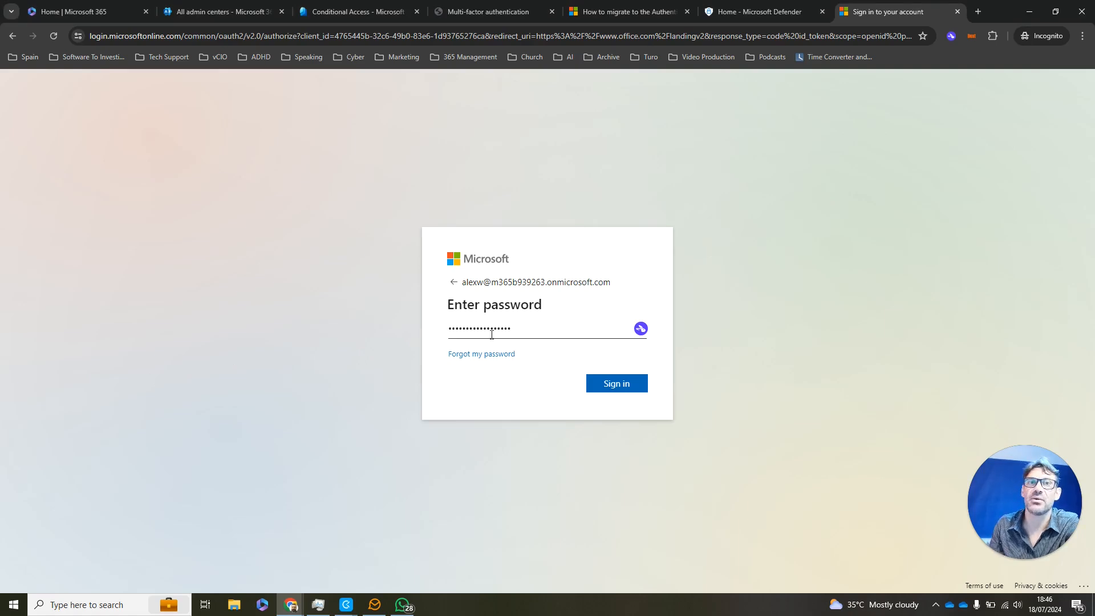
pyautogui.click(615, 383)
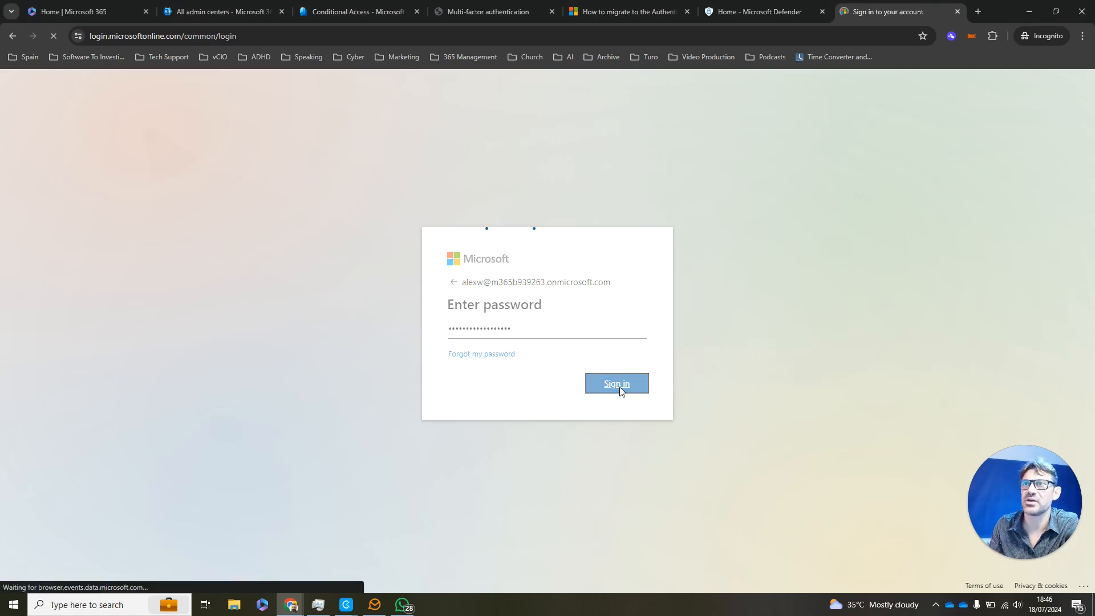
pyautogui.click(616, 383)
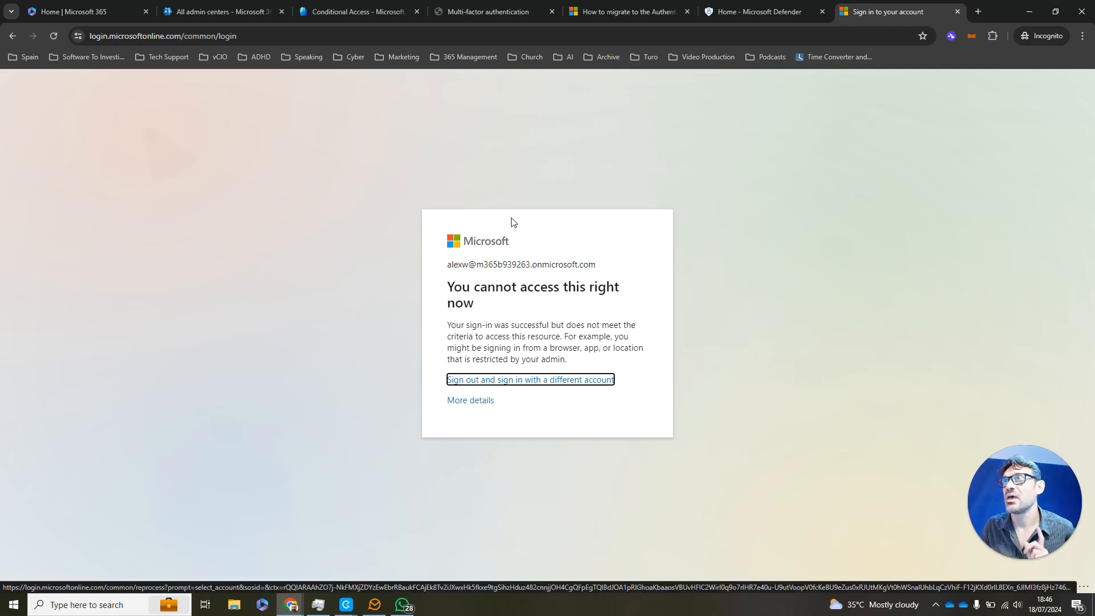
pyautogui.click(220, 11)
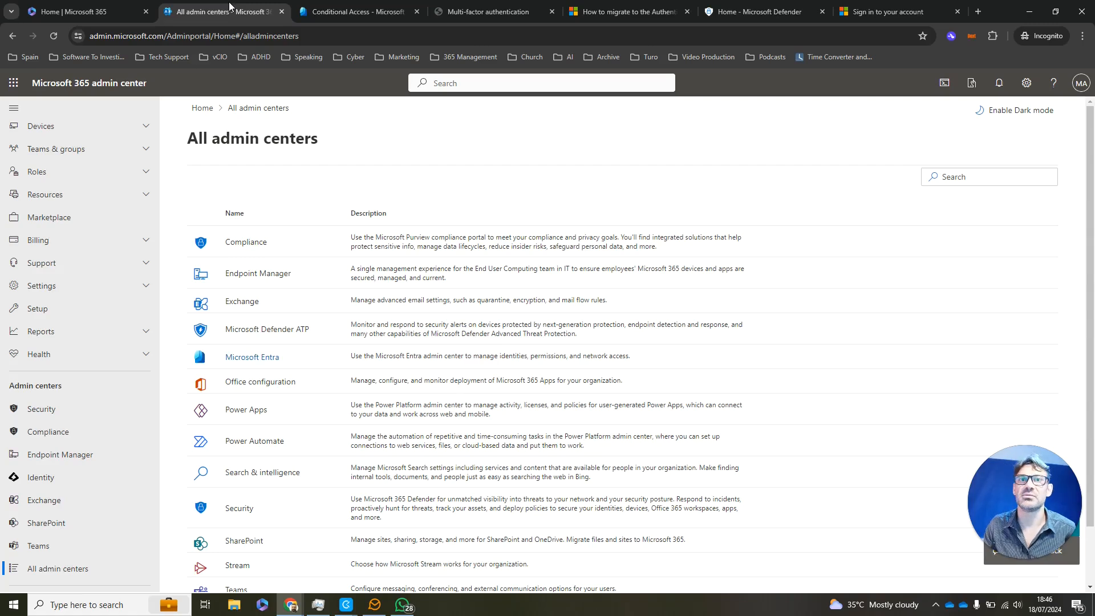